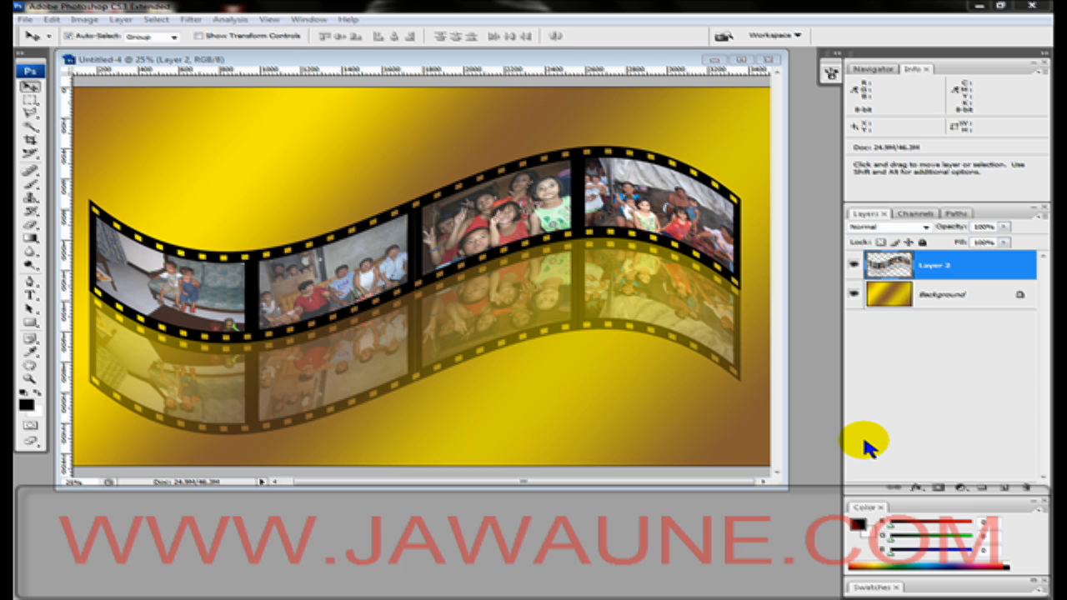
mouse_move(867, 446)
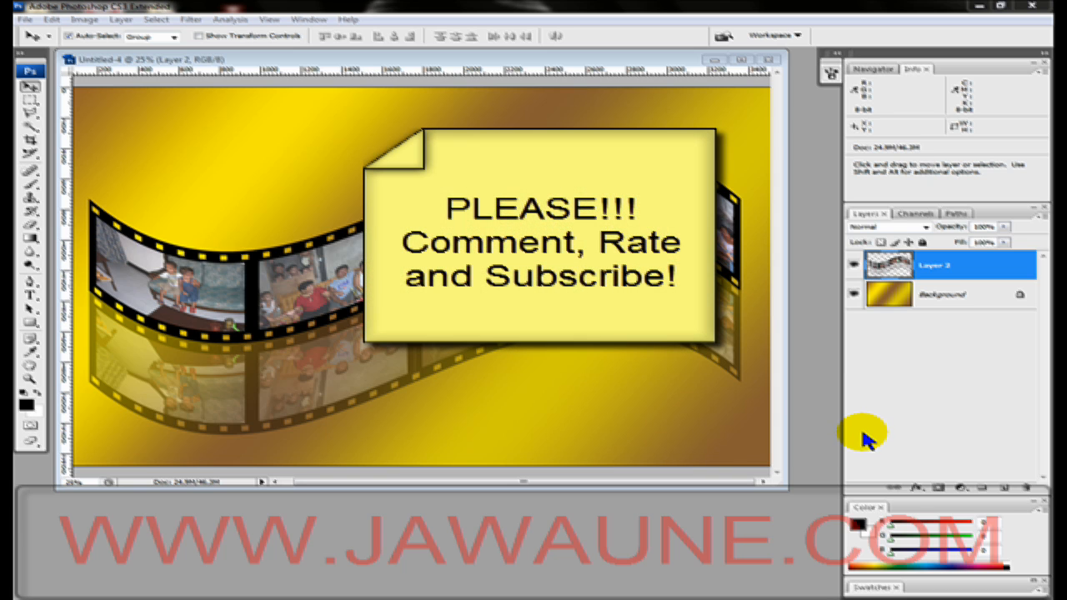
mouse_move(846, 134)
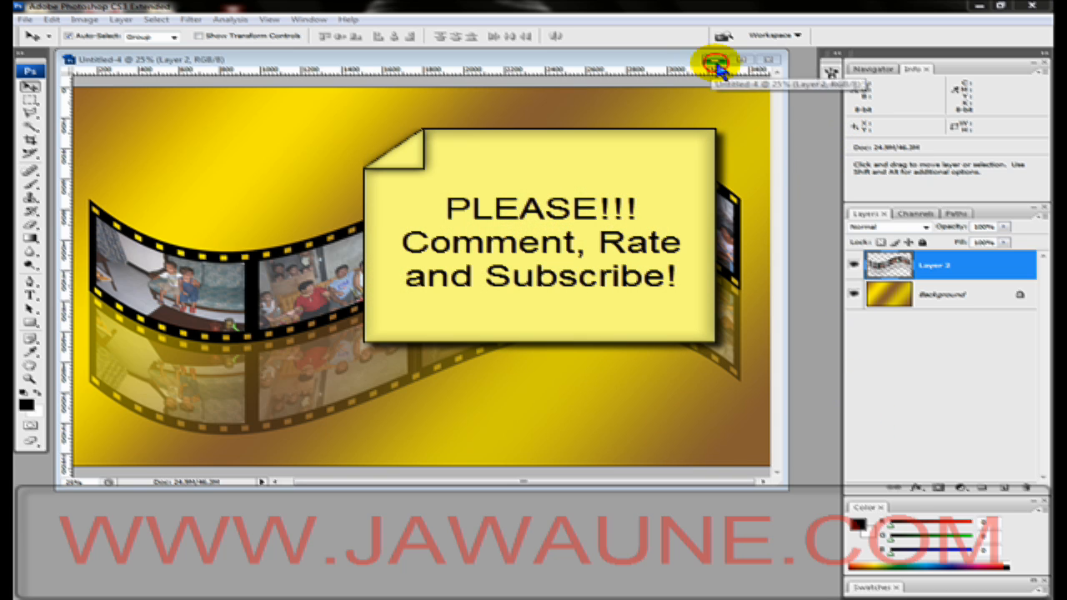
- Set the new document to 800 by 600 pixels after minimizing the finished film strip
click(718, 59)
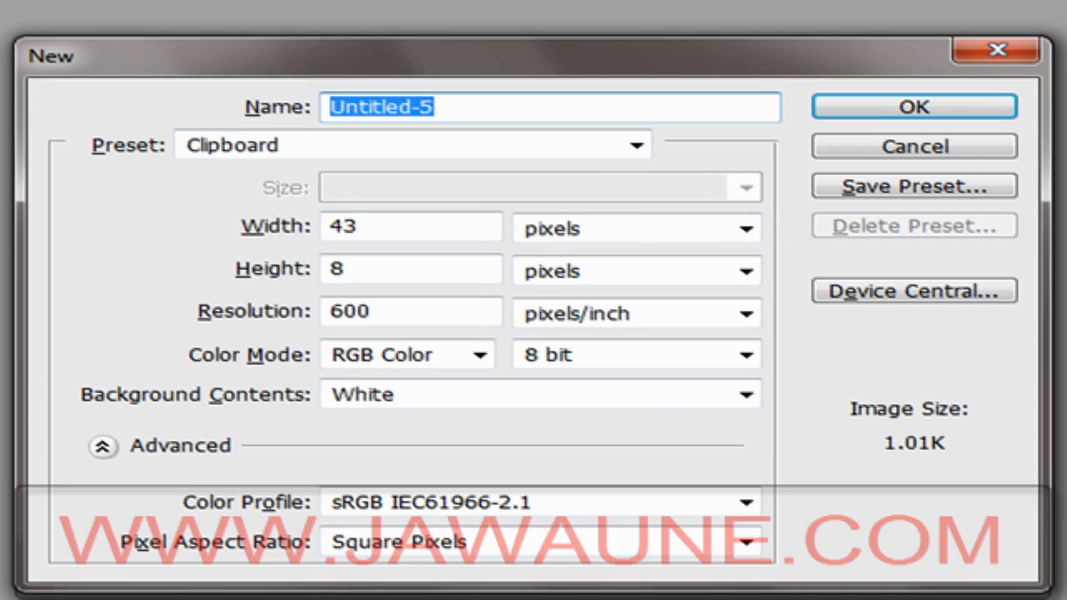
mouse_move(438, 225)
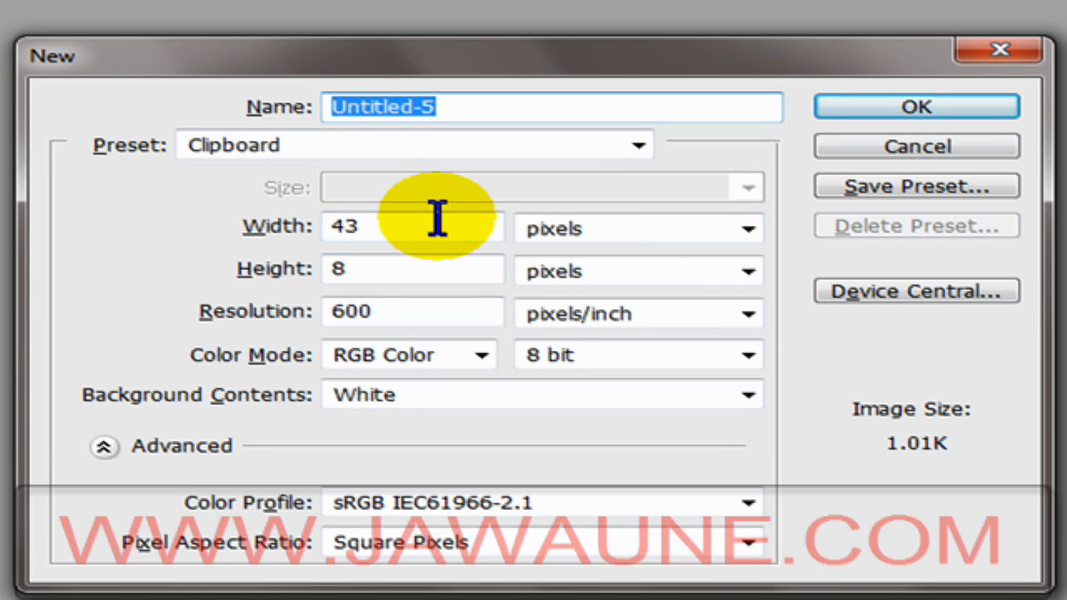
text(800)
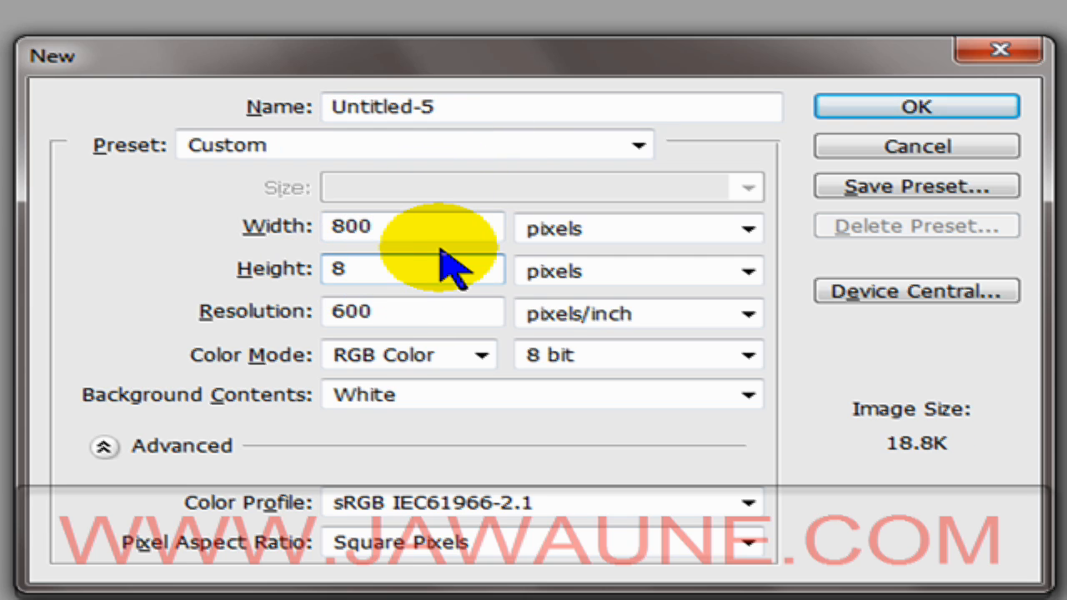
text(600)
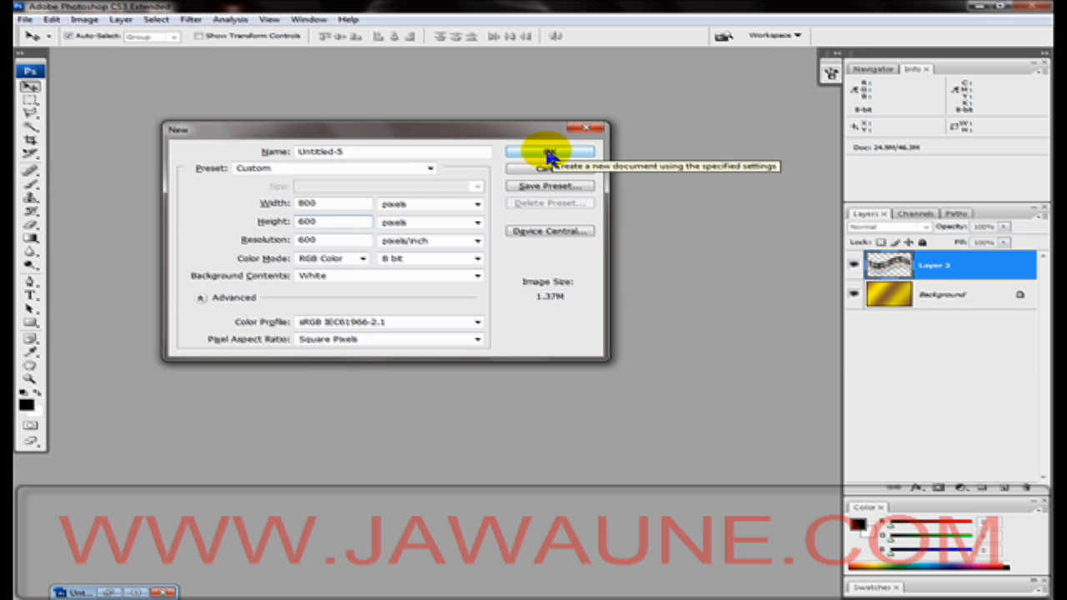
click(321, 222)
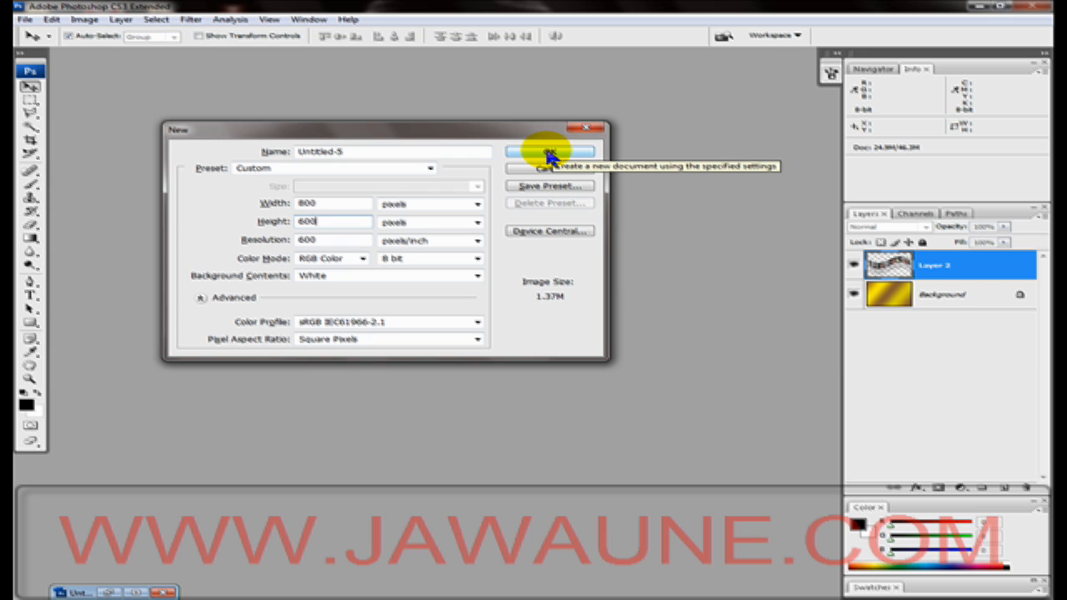
- Shrink the white layer from the top and left edges to reveal a black border
click(549, 153)
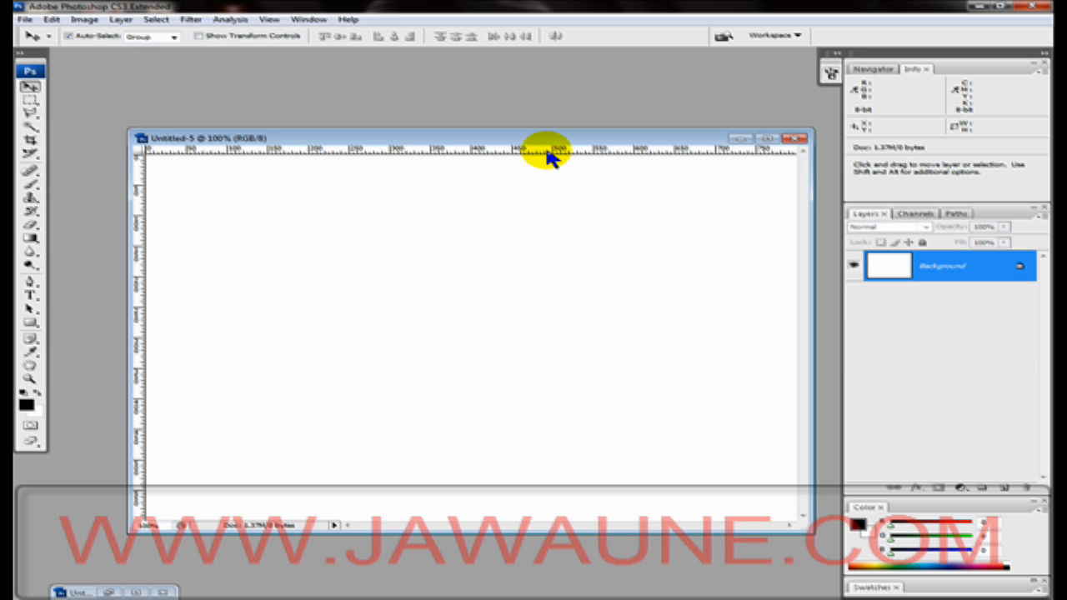
drag(550, 150, 479, 127)
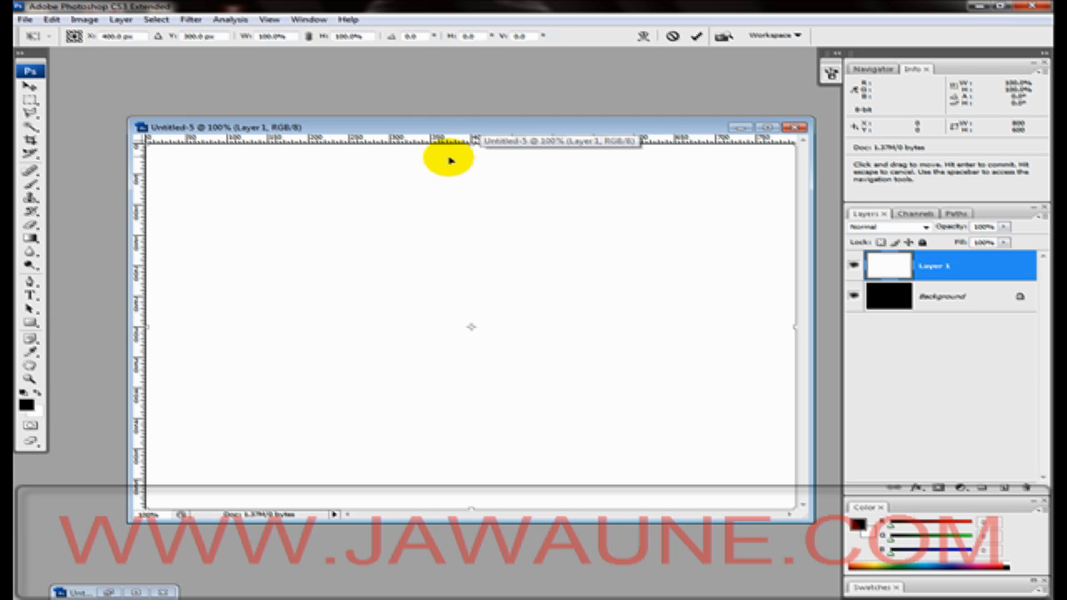
mouse_move(495, 152)
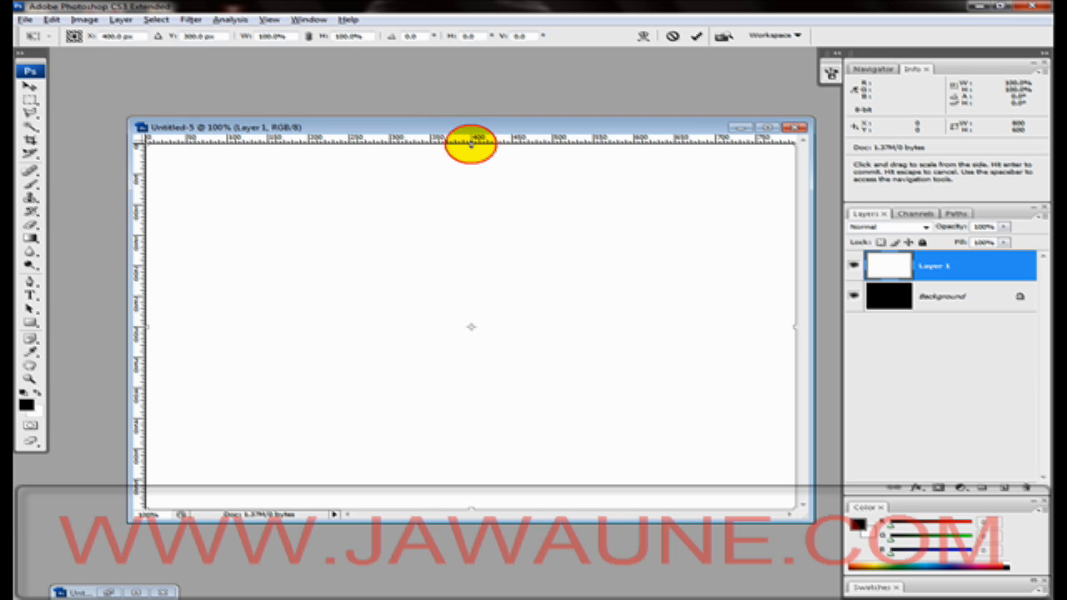
drag(471, 141, 471, 179)
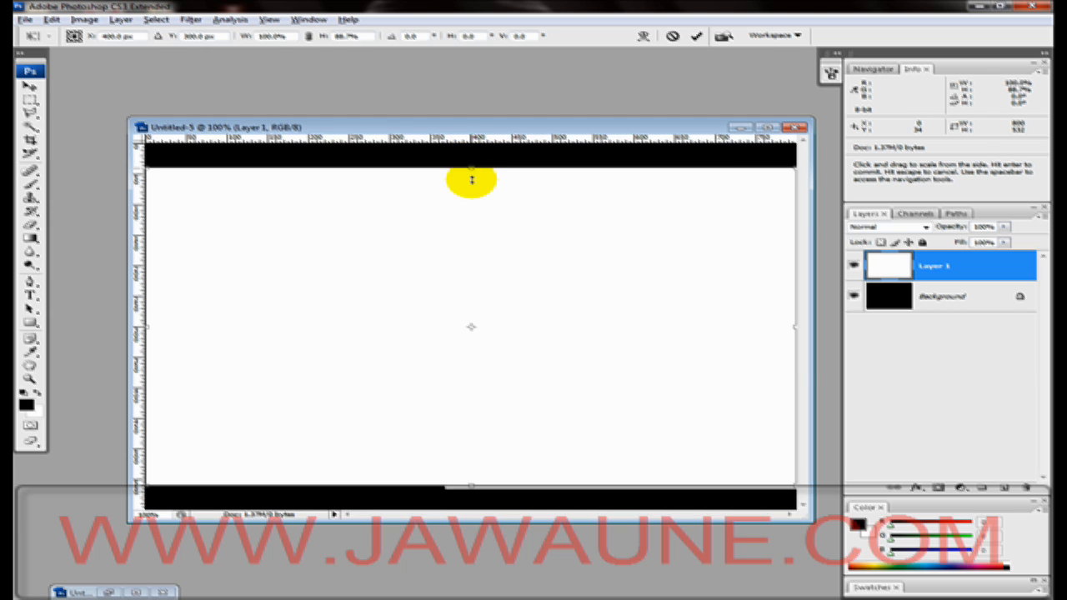
drag(471, 180, 471, 192)
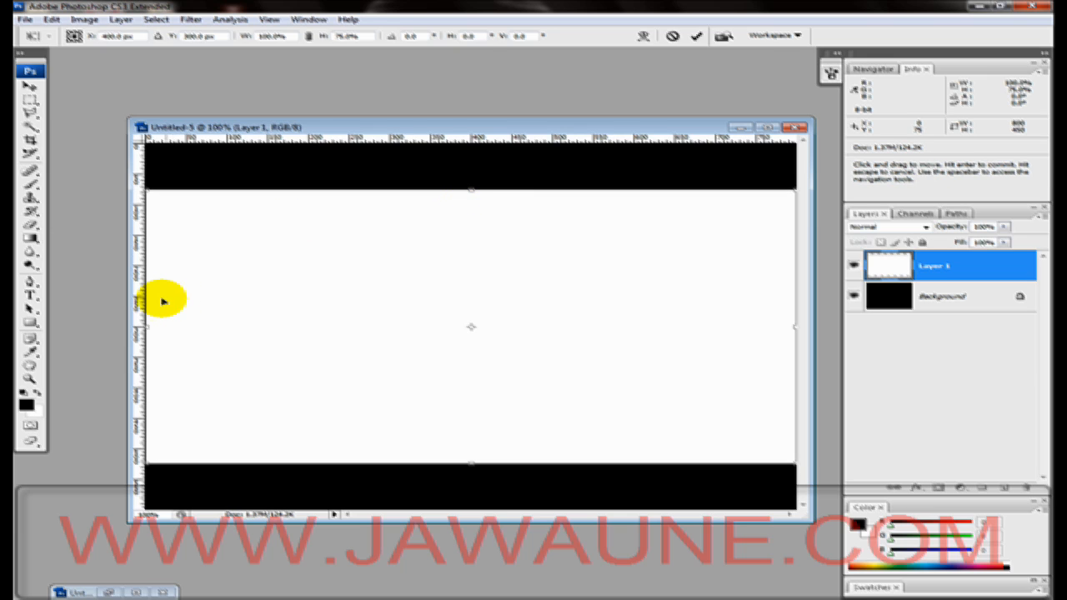
mouse_move(150, 324)
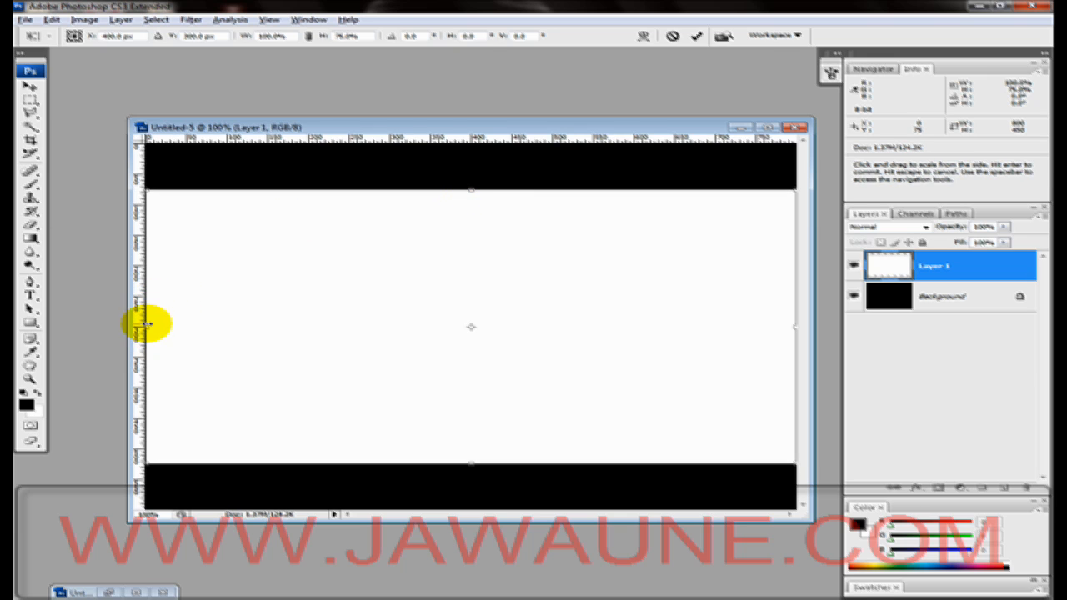
drag(144, 325, 157, 325)
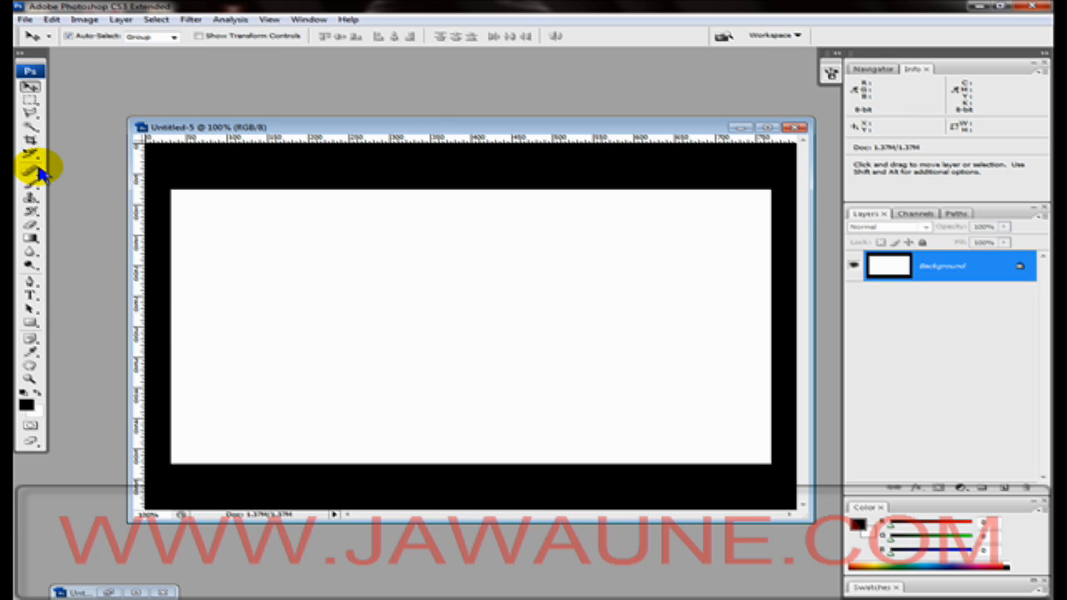
- Create an International Paper A4 document and start rotating its canvas to landscape
click(25, 18)
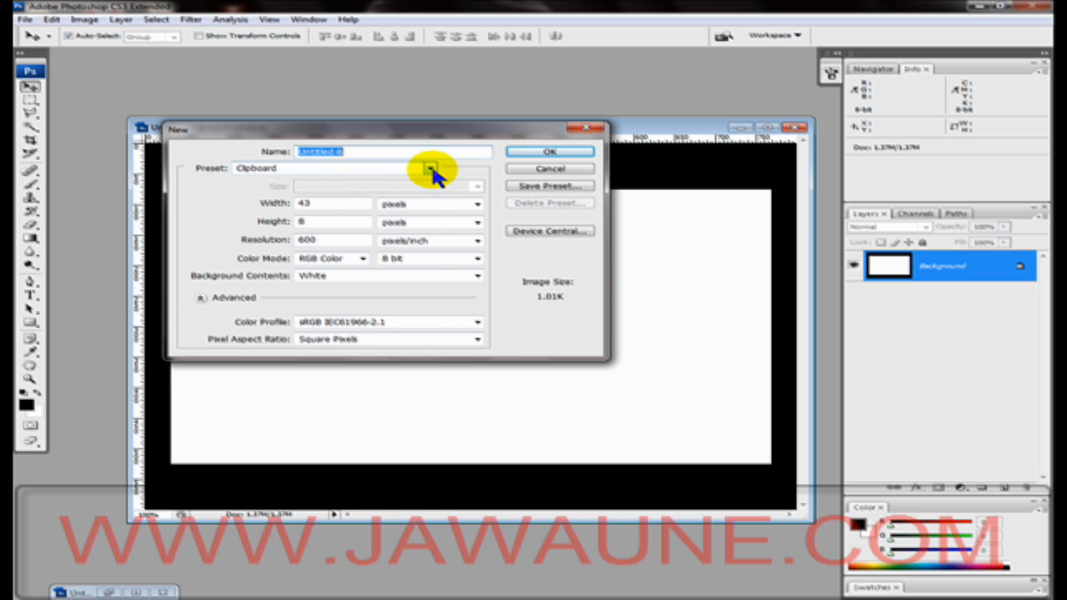
click(429, 167)
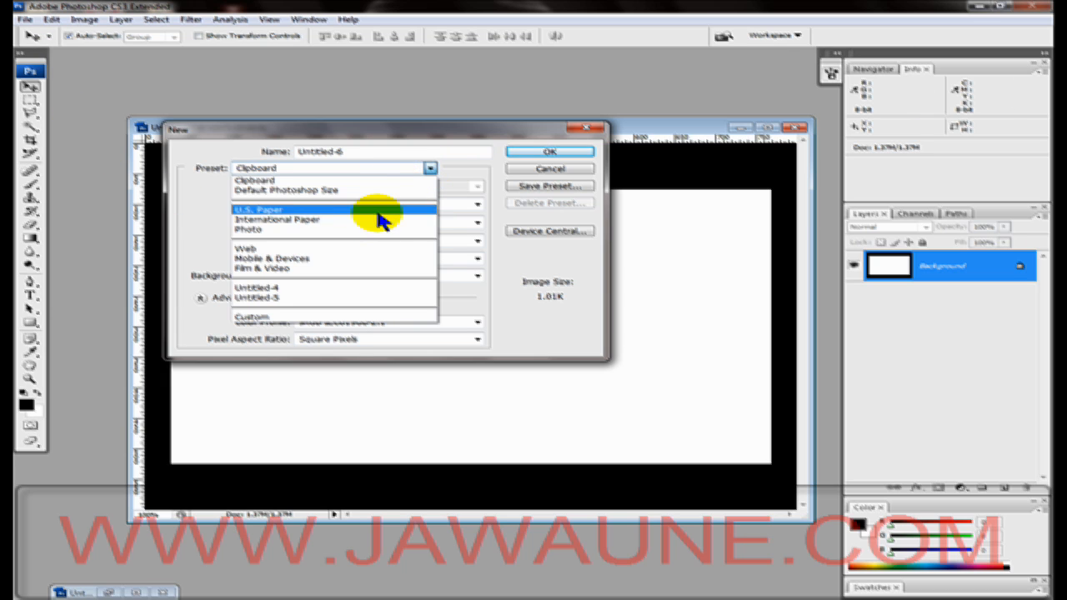
click(278, 220)
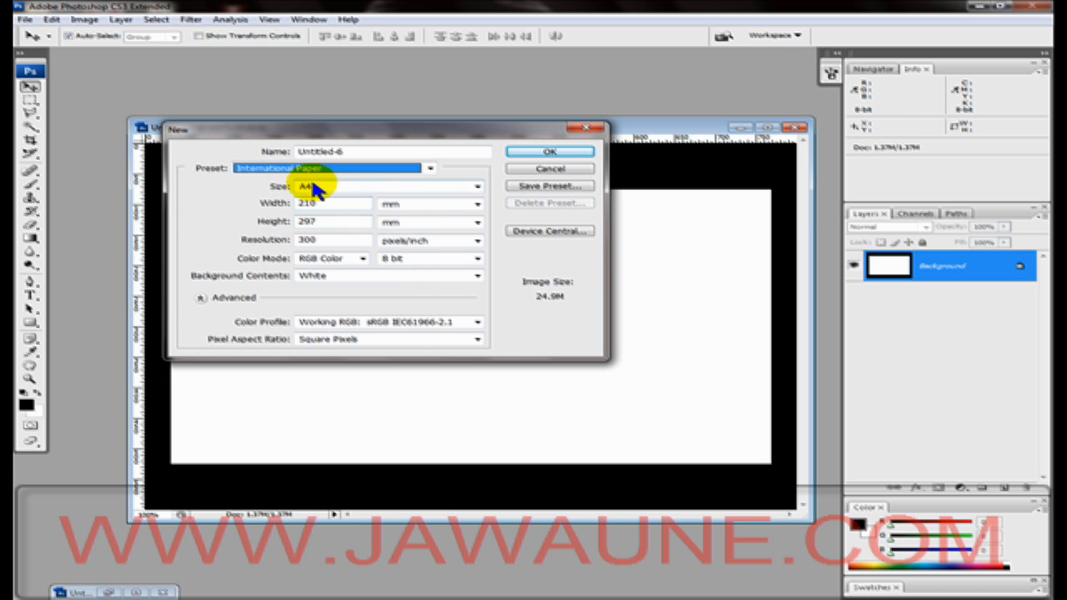
mouse_move(363, 190)
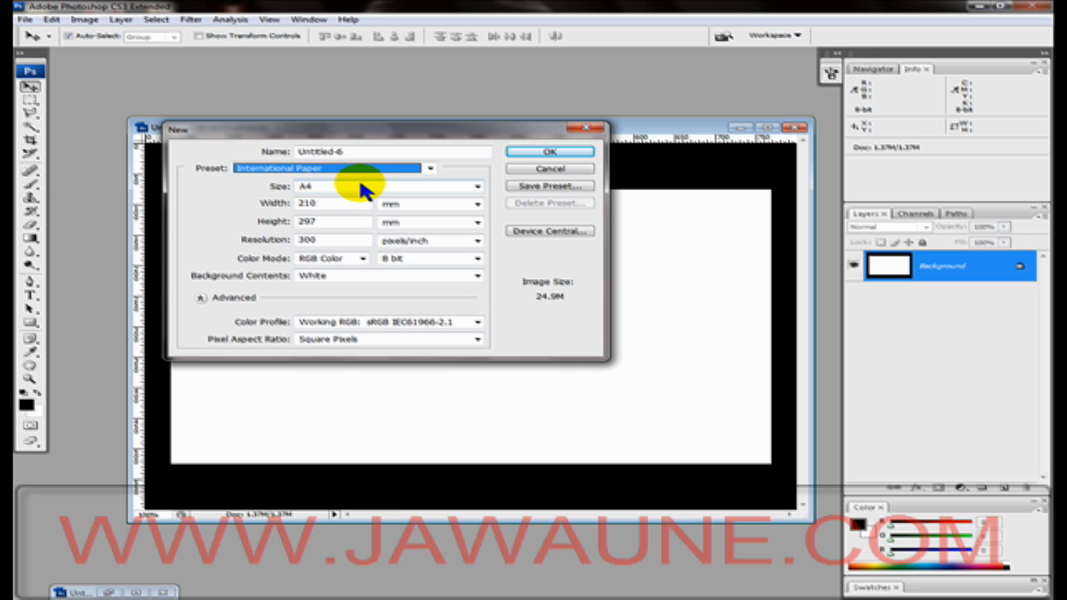
click(549, 151)
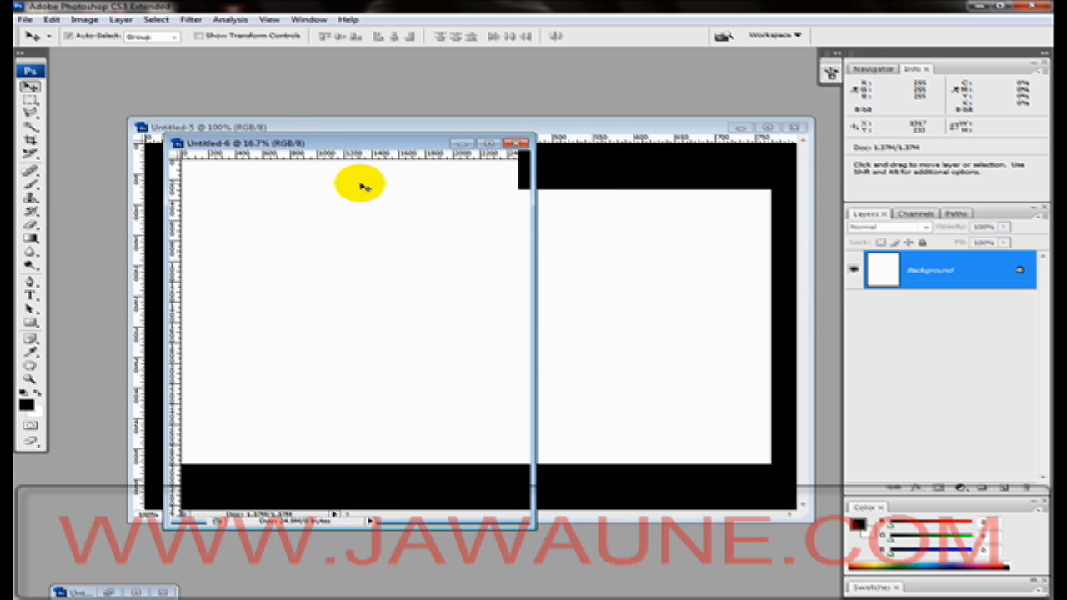
click(85, 18)
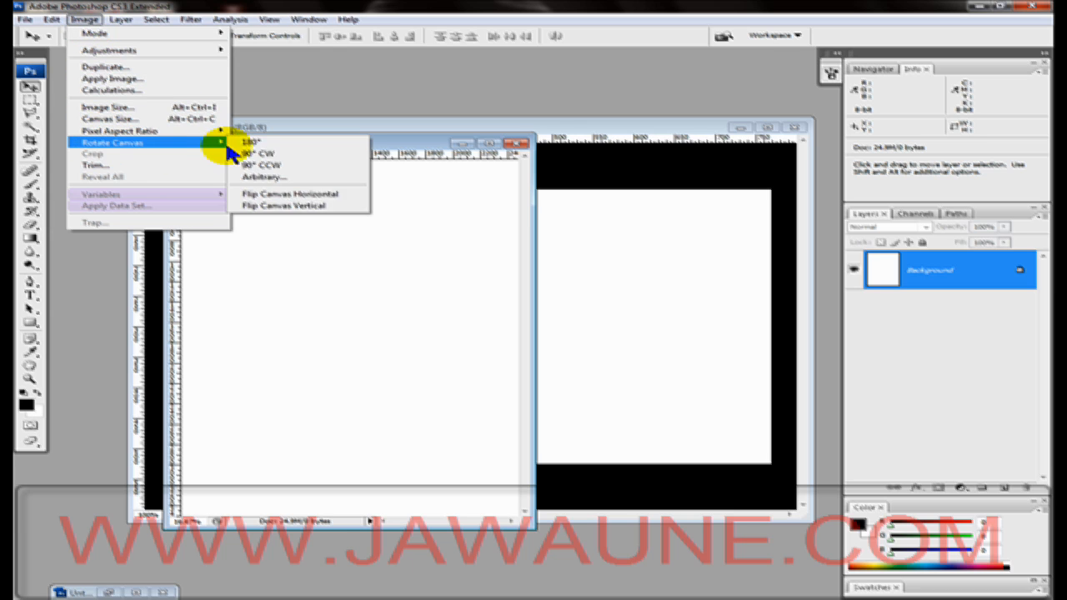
mouse_move(271, 154)
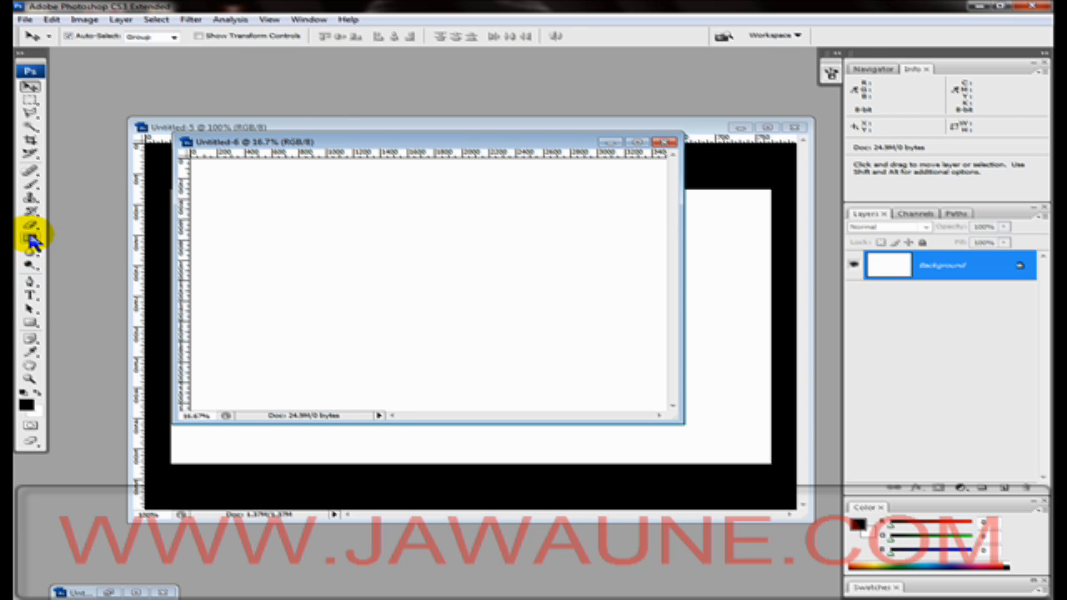
- Drag a diagonal gold gradient across the A4 document and arrange both windows side by side
click(30, 241)
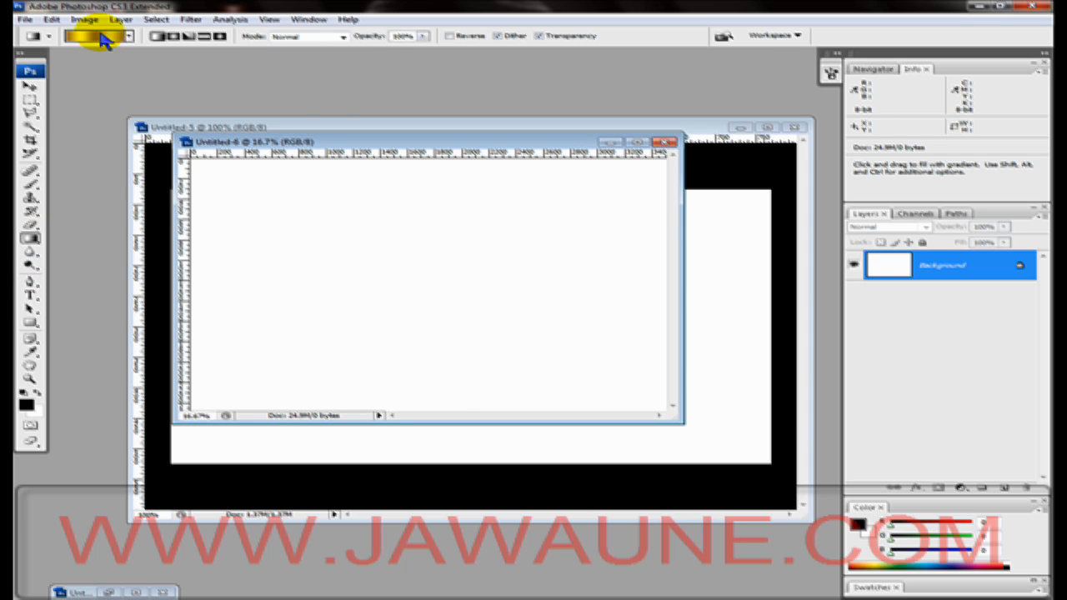
mouse_move(99, 35)
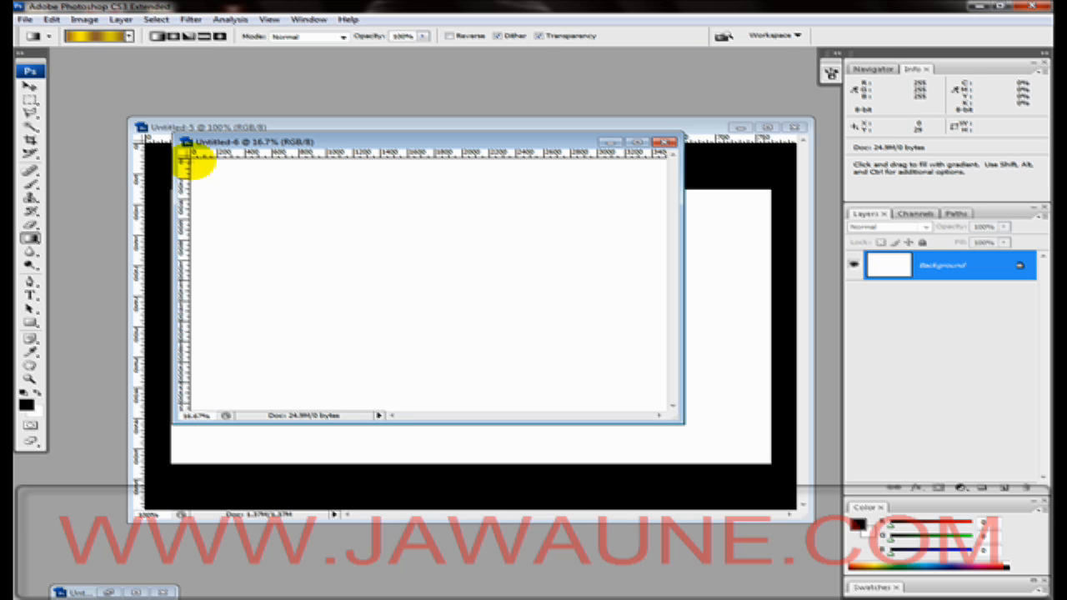
drag(193, 158, 638, 411)
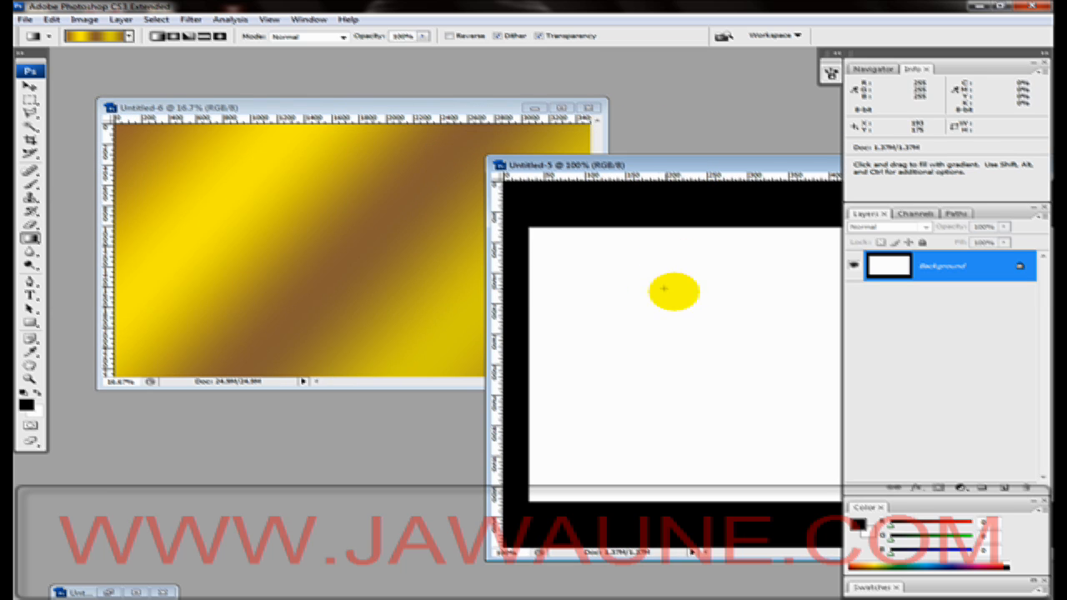
drag(675, 291, 631, 251)
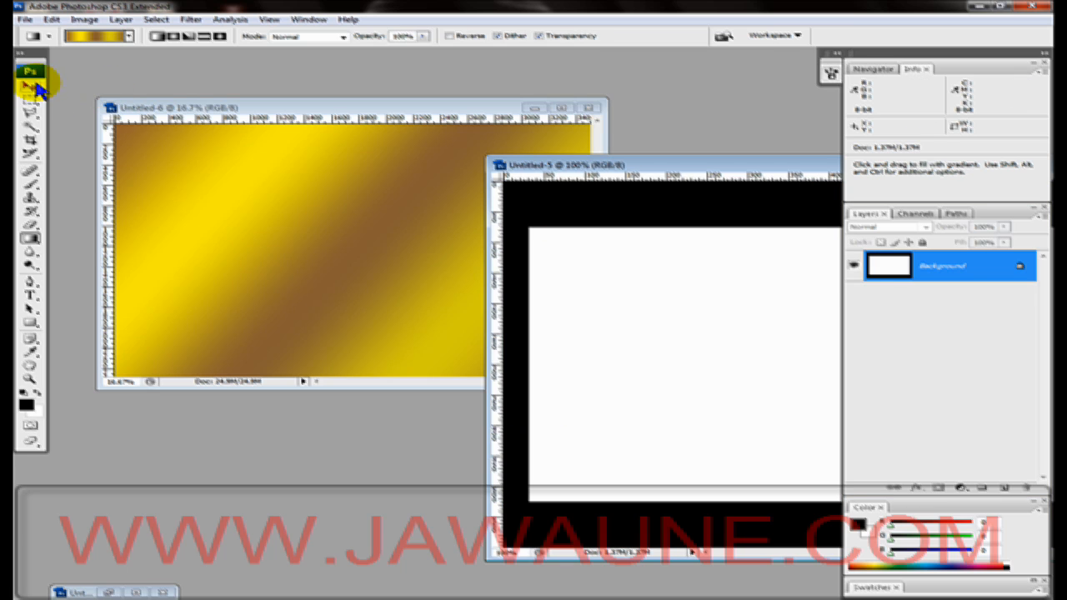
- Move the black-bordered frame onto the gold background with the Move Tool
click(29, 84)
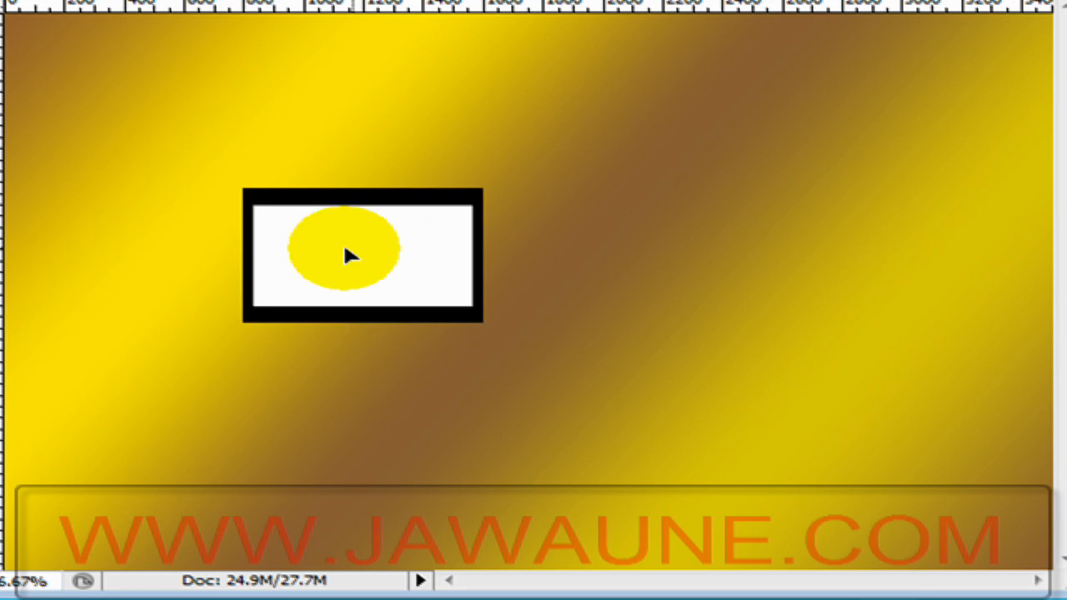
drag(363, 255, 263, 262)
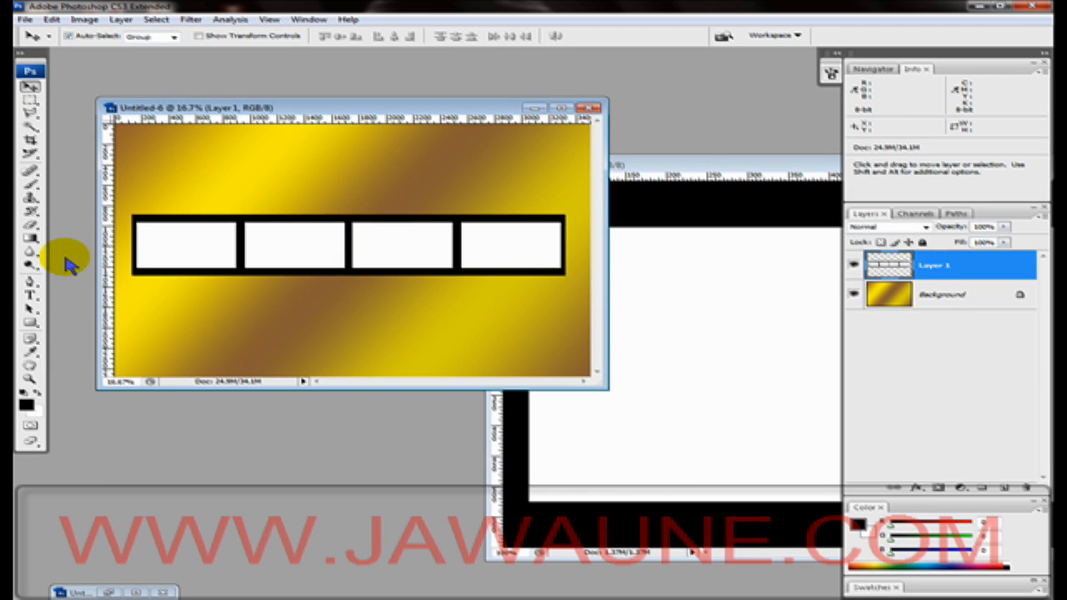
mouse_move(46, 215)
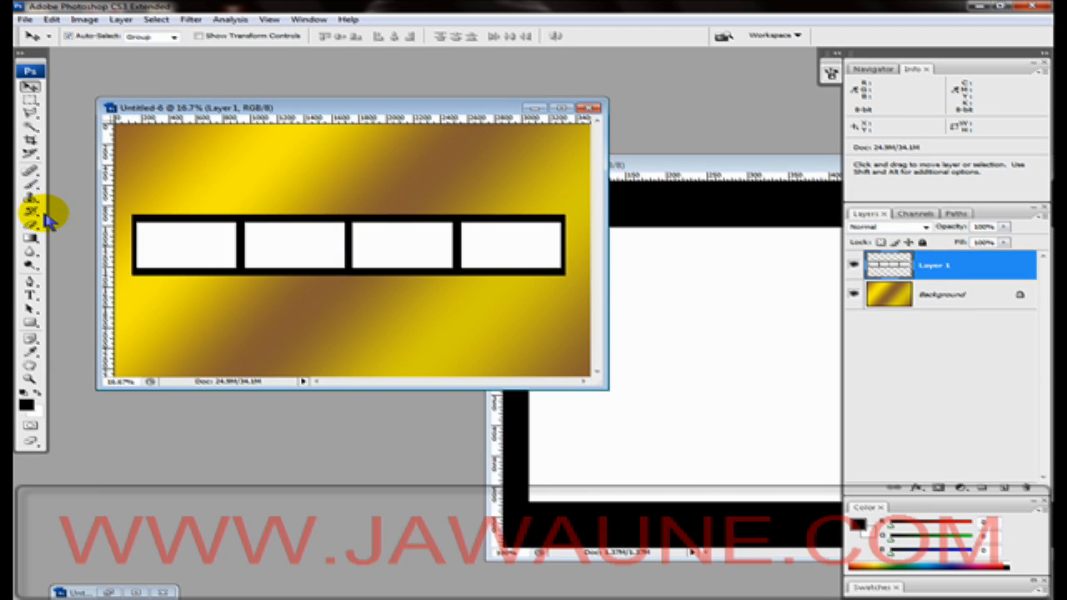
- Select the Eraser and choose a square 35 px brush tip
click(31, 213)
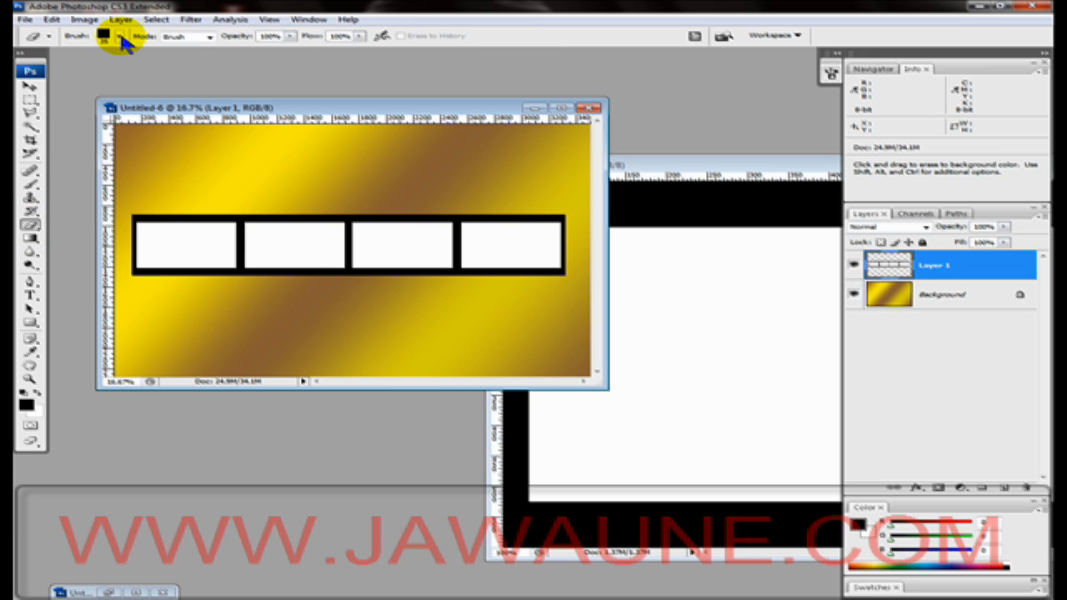
click(120, 35)
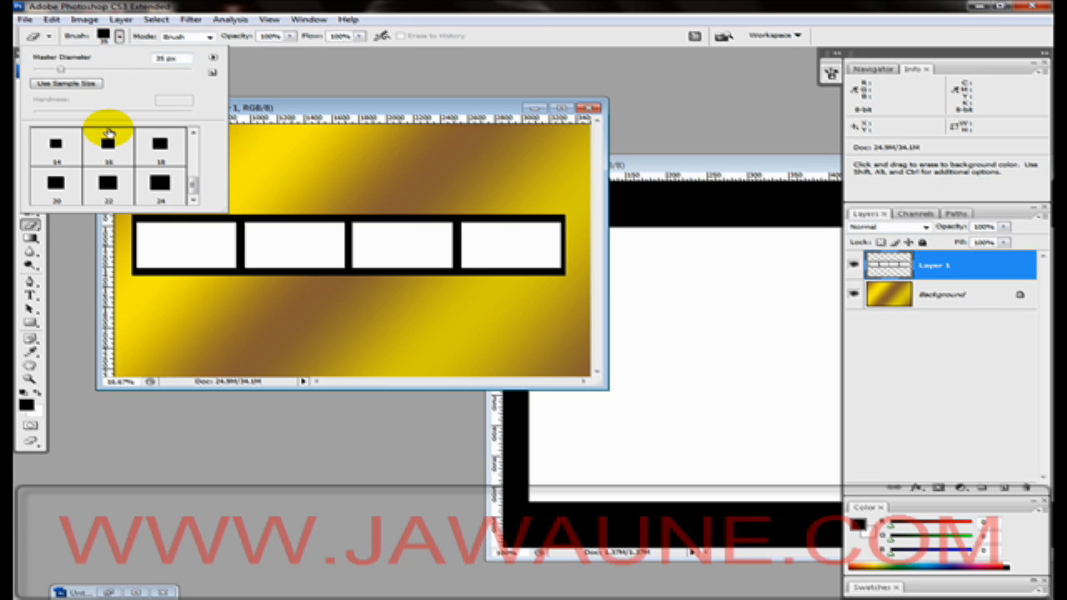
mouse_move(178, 80)
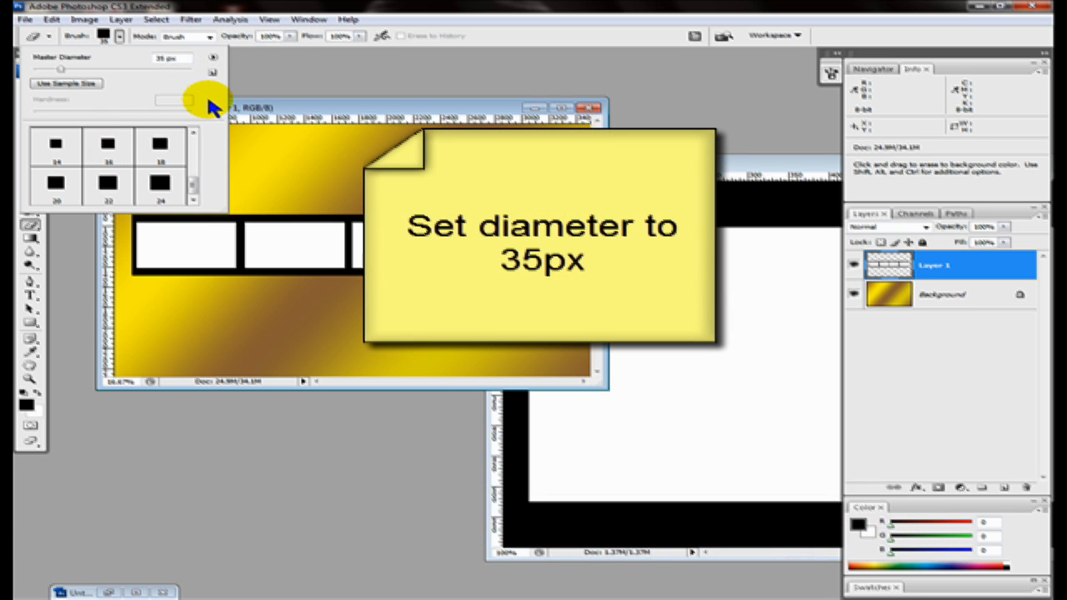
click(213, 60)
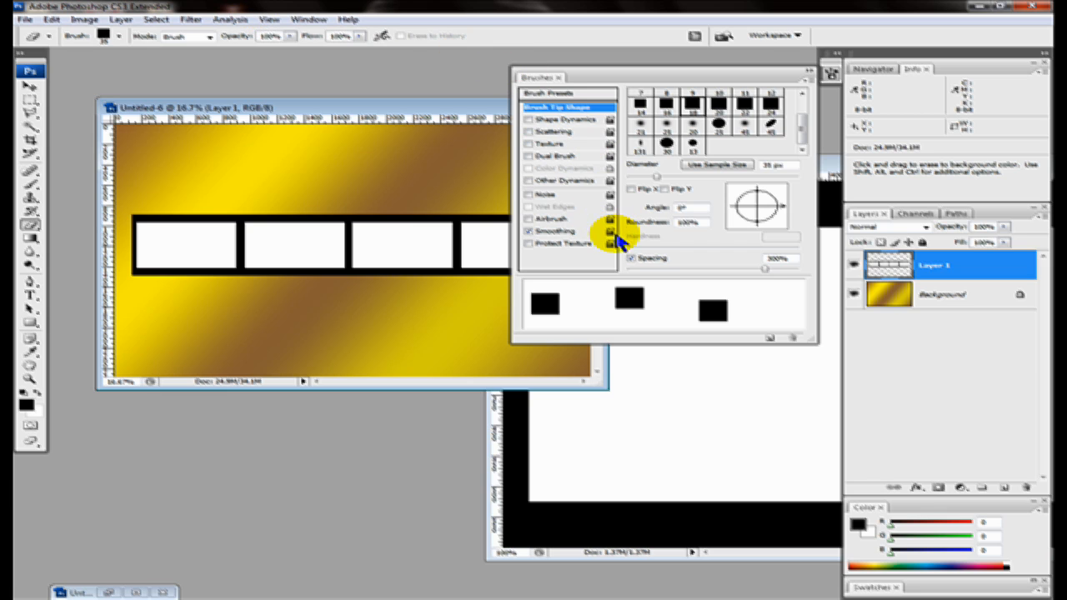
mouse_move(738, 275)
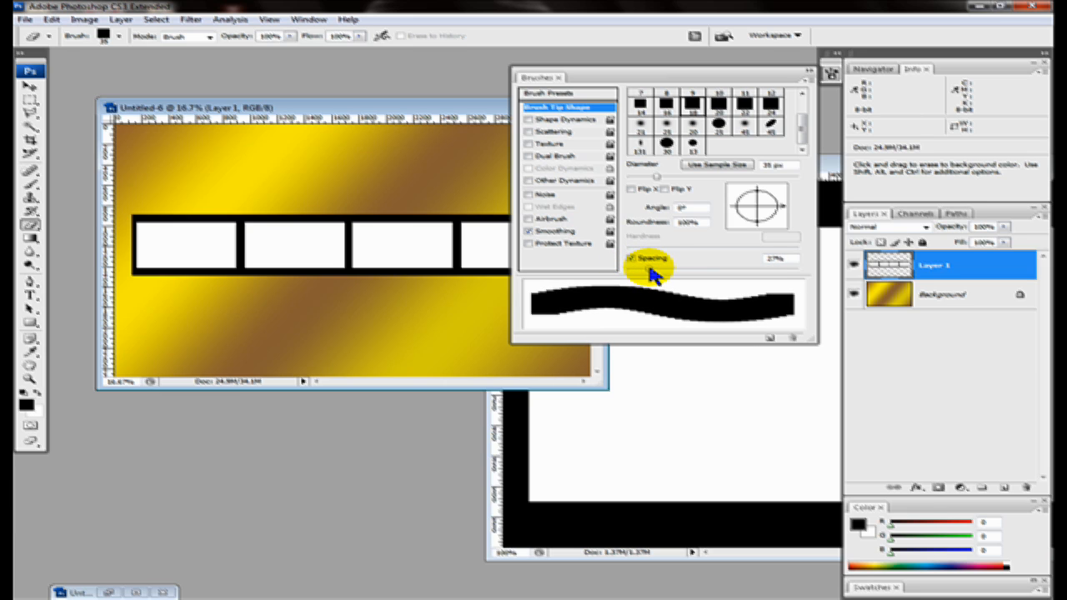
- Drag the Brush Tip Shape spacing slider out to about 118%
drag(656, 267, 724, 275)
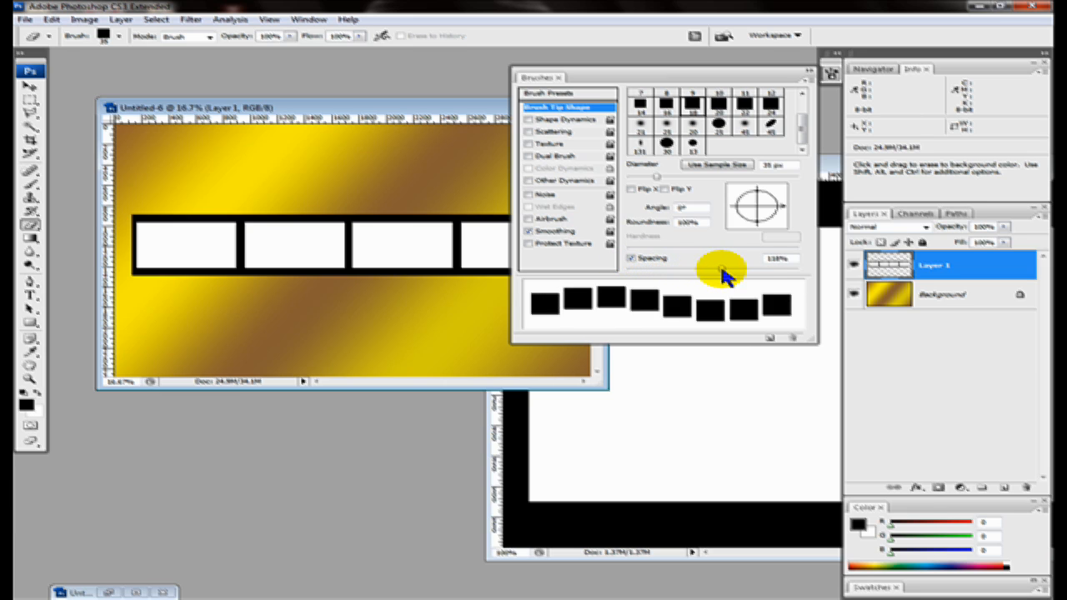
drag(721, 275, 766, 275)
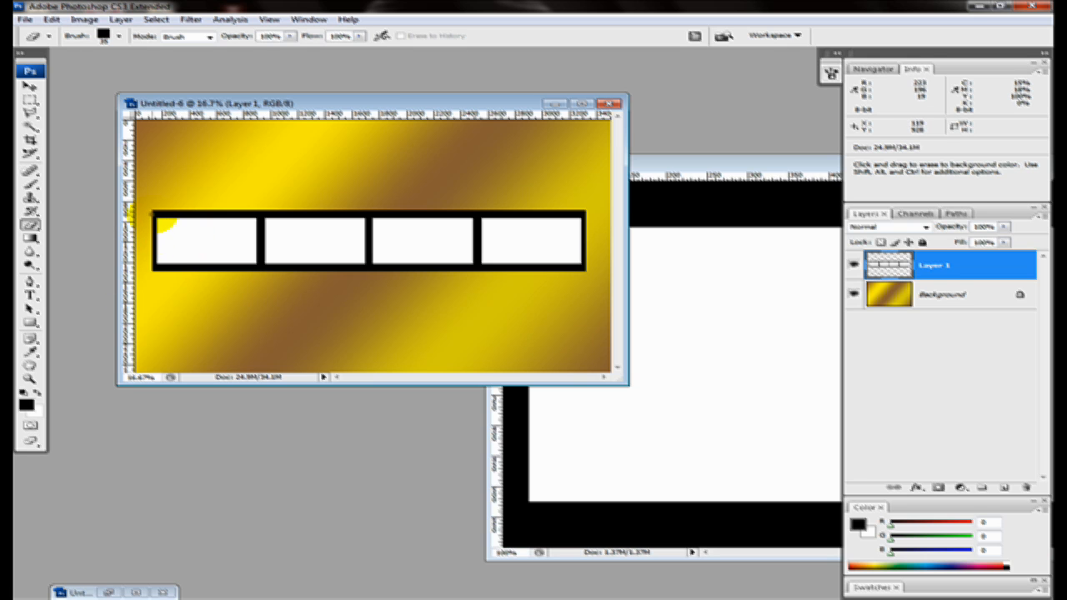
- Click the strip's top-left border to begin the row of sprocket holes
click(592, 102)
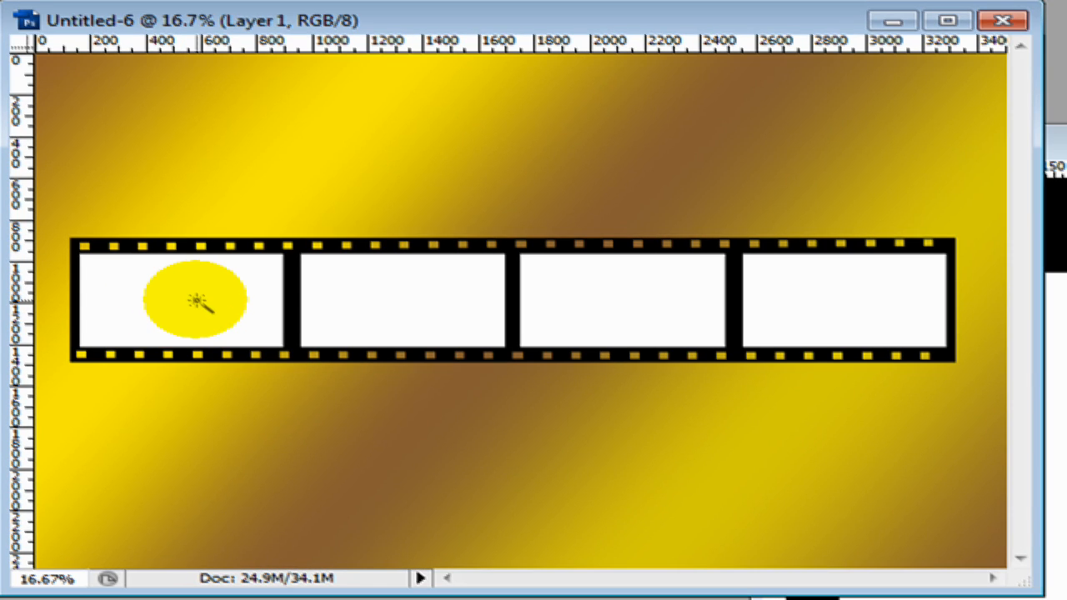
- Select the white areas of the first through last frames for deletion
drag(196, 300, 375, 291)
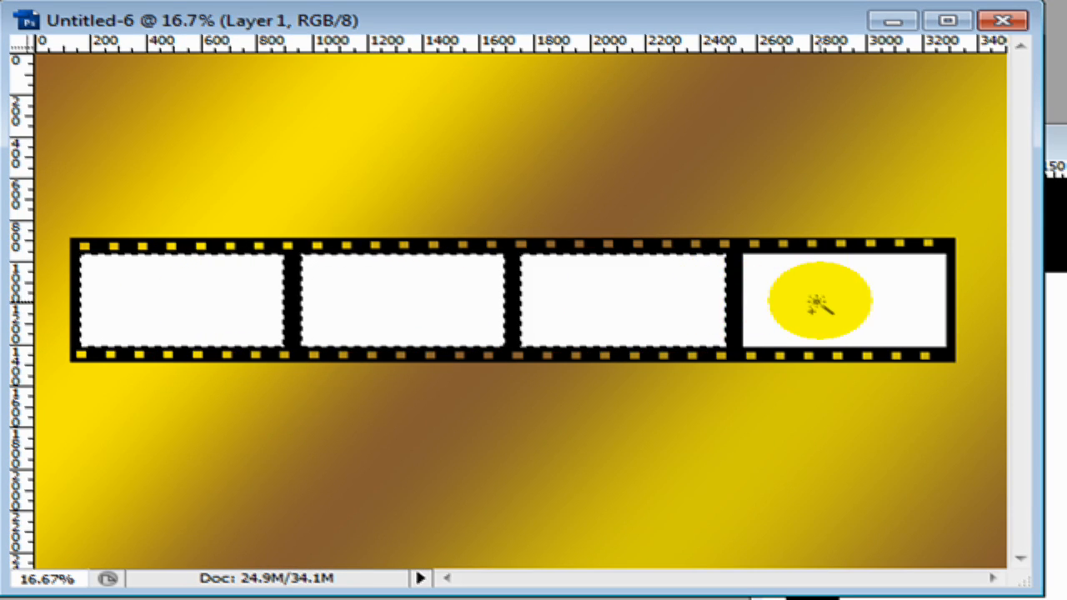
click(825, 304)
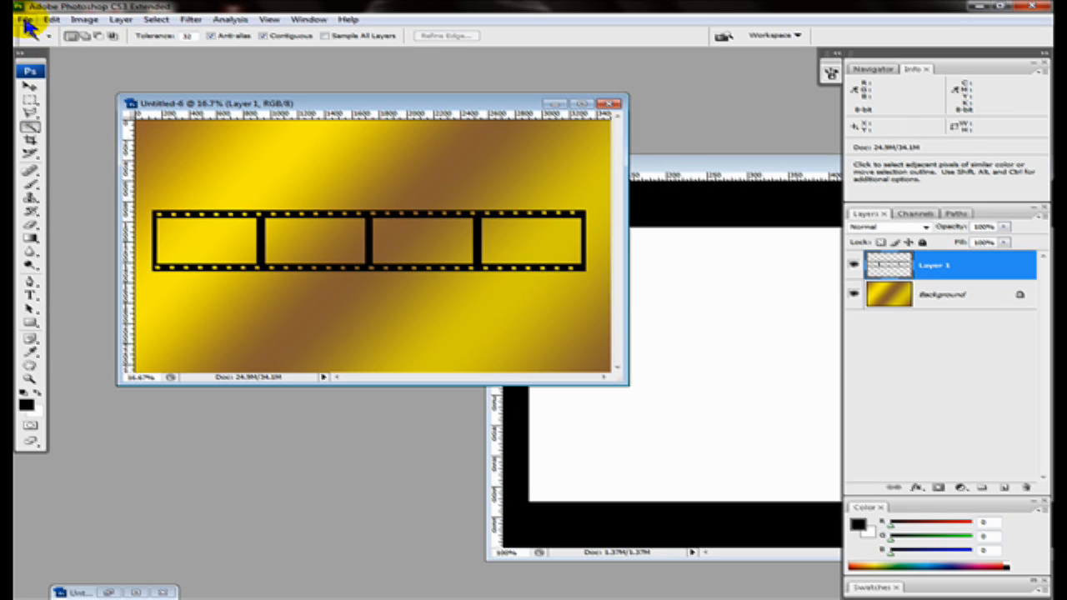
- Open four photos from the 2nd Philippines Vacation folder via File > Open
click(25, 19)
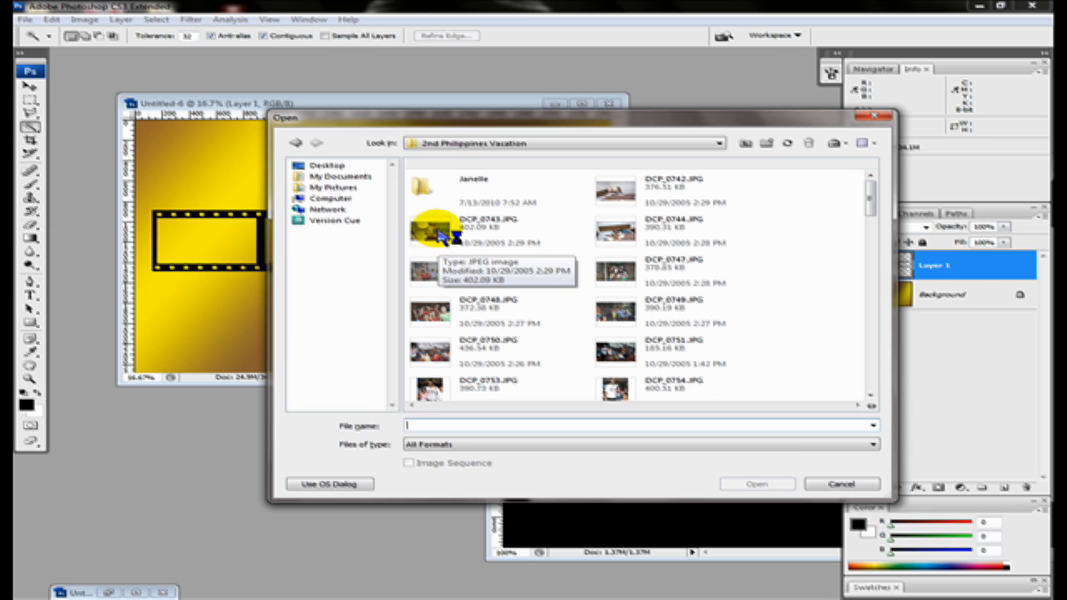
click(433, 268)
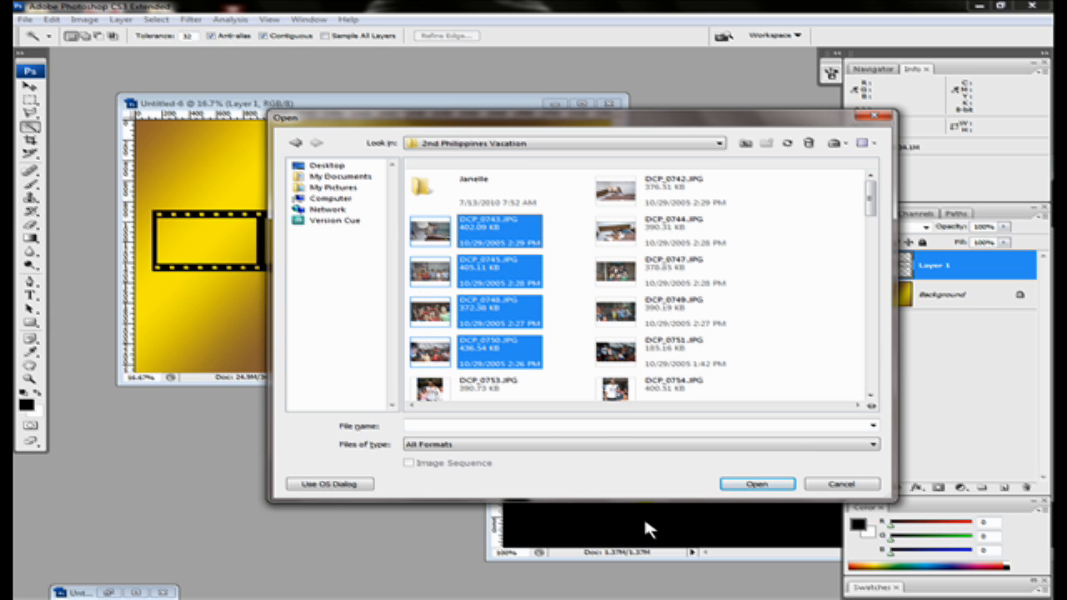
click(841, 484)
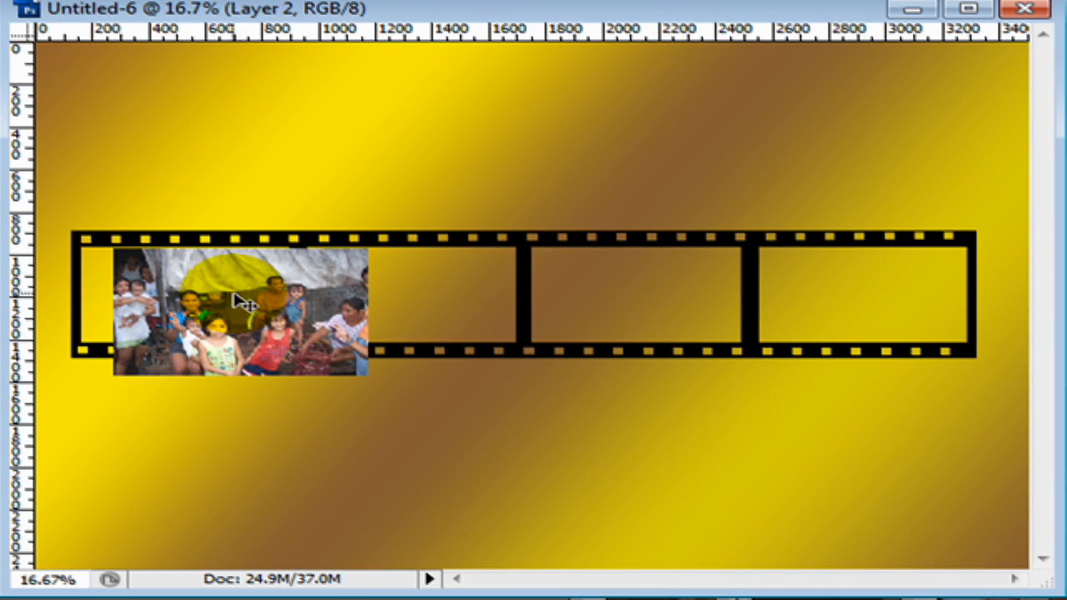
- Drag a vacation photo into the first film frame, align it, and shrink it to fit
drag(241, 300, 226, 316)
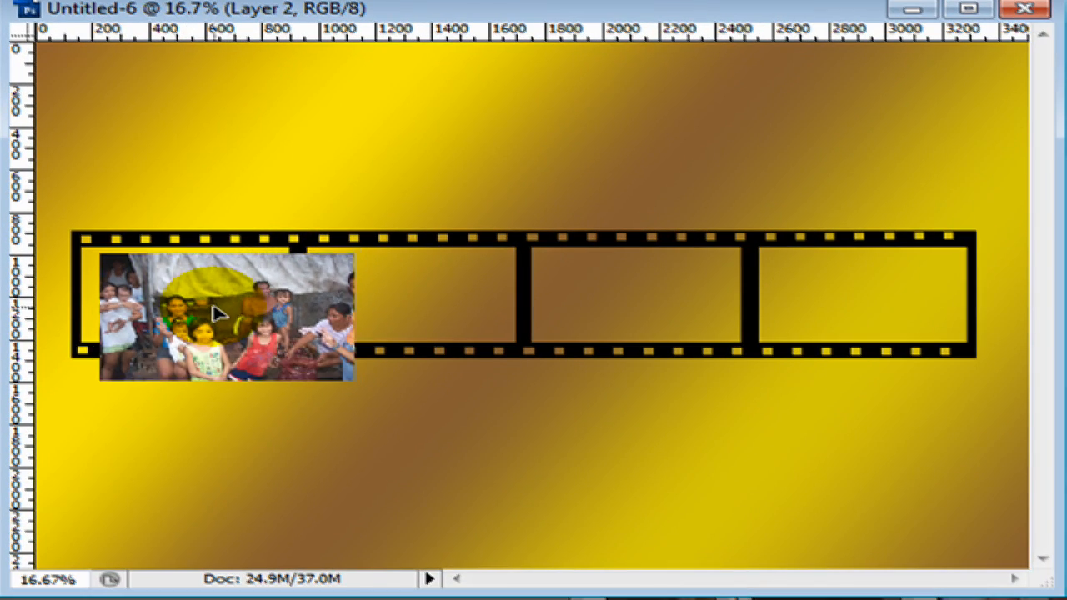
drag(225, 325, 208, 300)
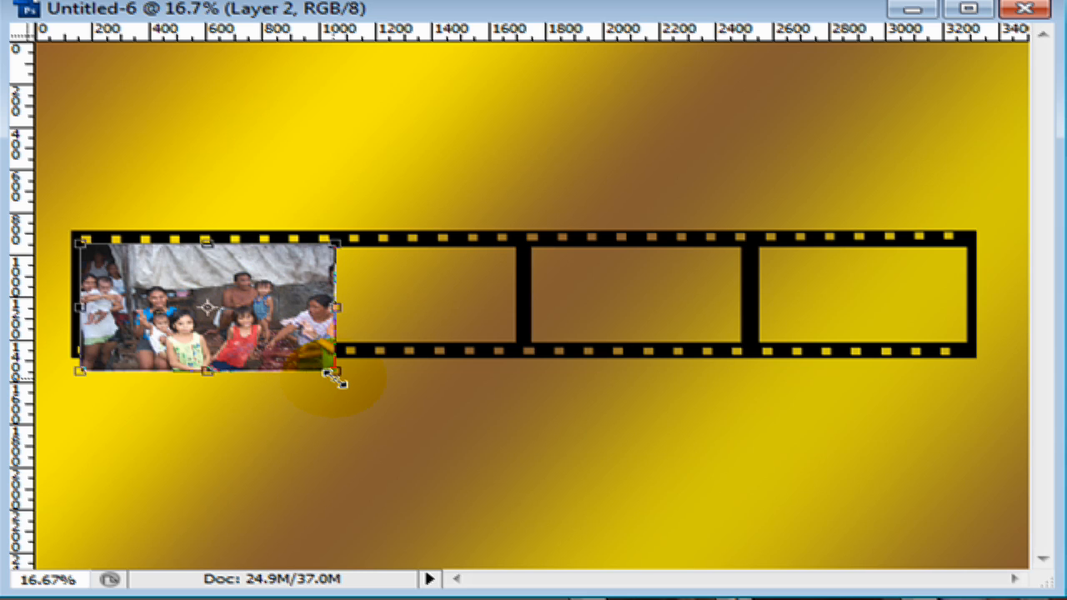
drag(334, 371, 284, 354)
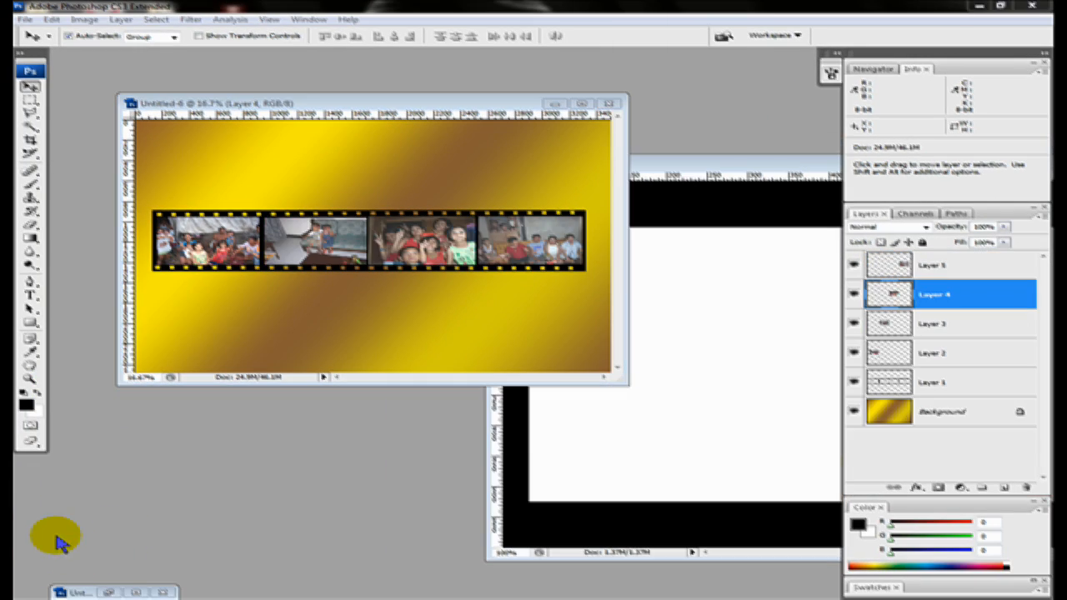
mouse_move(115, 531)
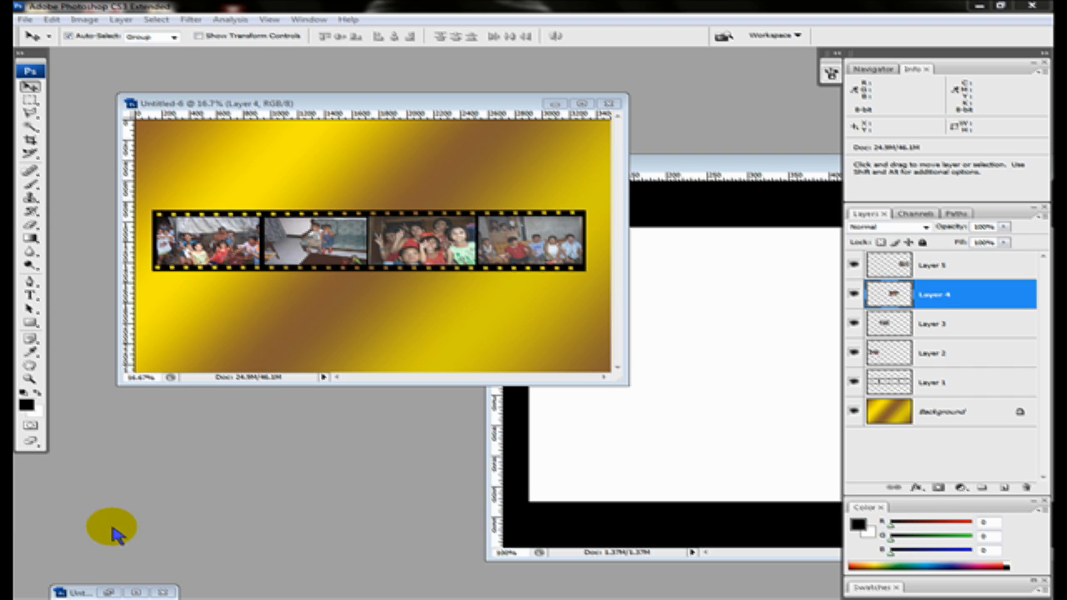
mouse_move(677, 163)
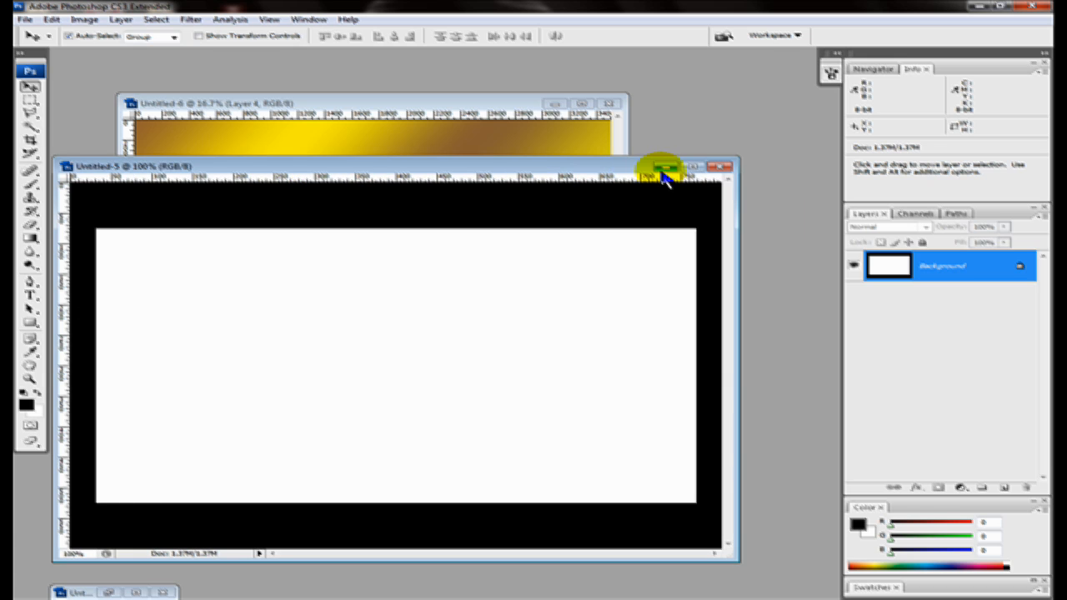
- Close the Untitled-5 document, discarding its changes
click(721, 166)
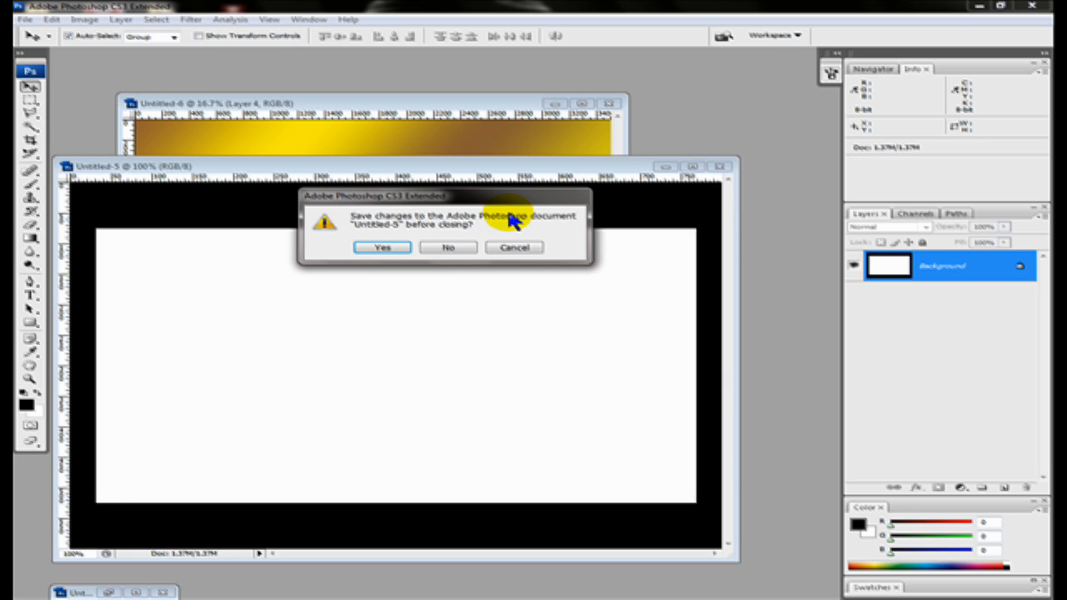
click(447, 246)
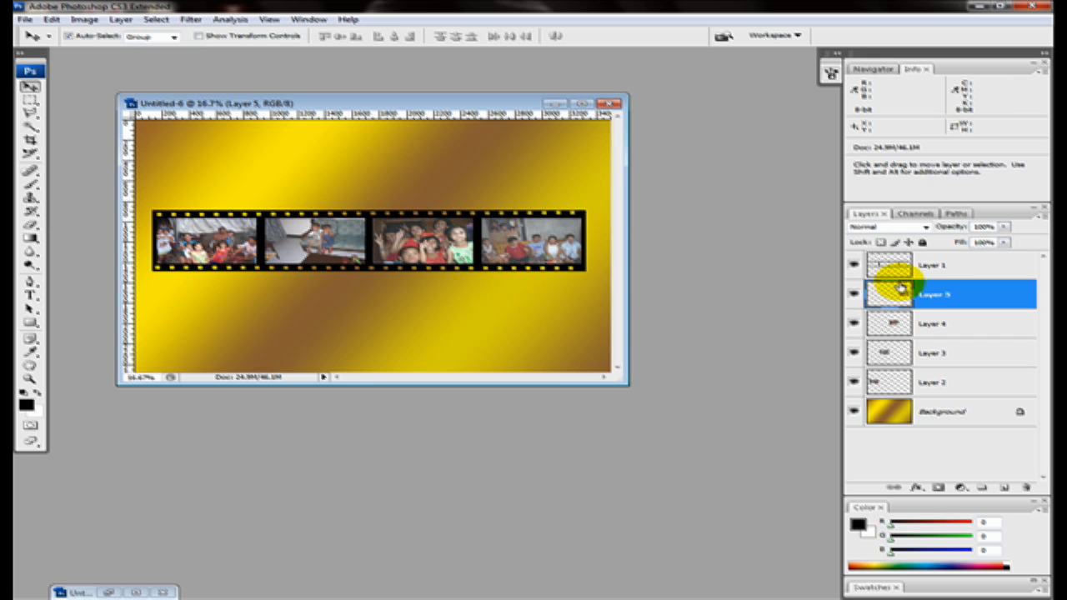
- Select the four photo layers together with the film-strip layer for merging
click(930, 264)
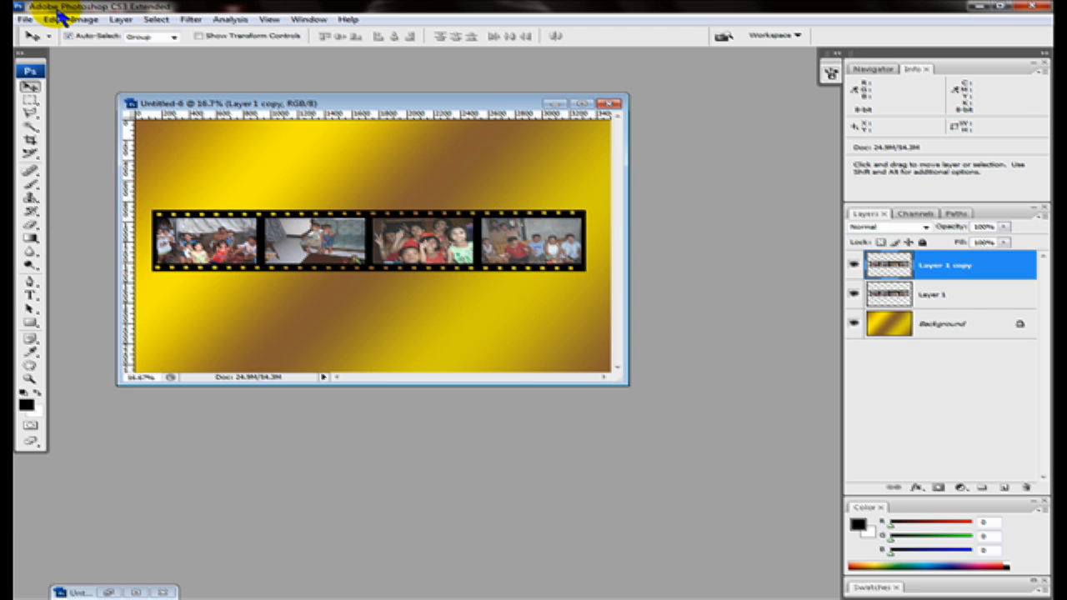
- Flip the duplicate strip layer vertically with Edit > Transform > Flip Vertical
click(52, 19)
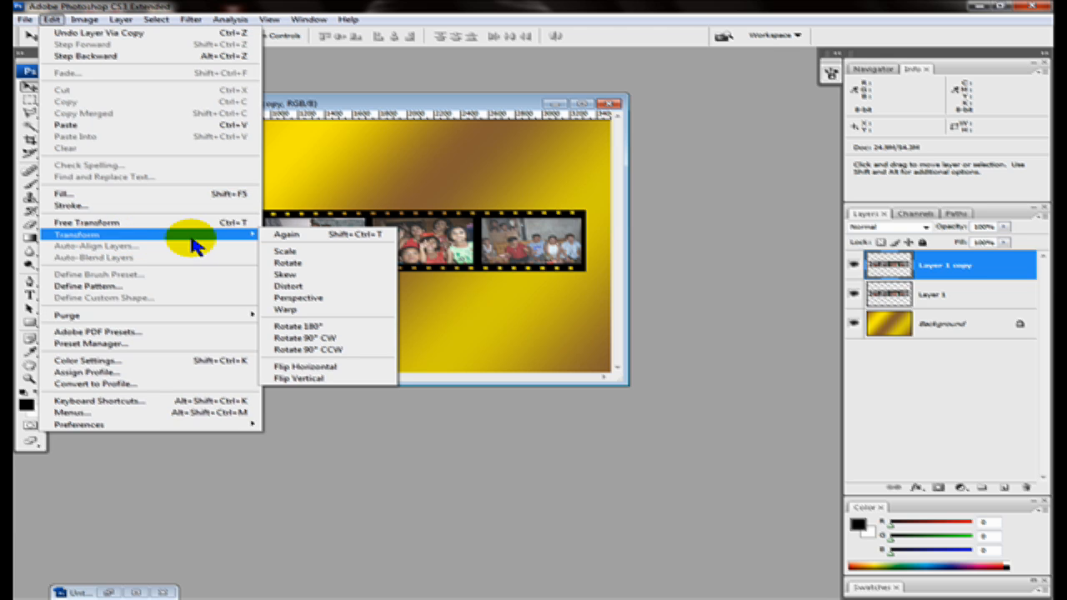
mouse_move(308, 379)
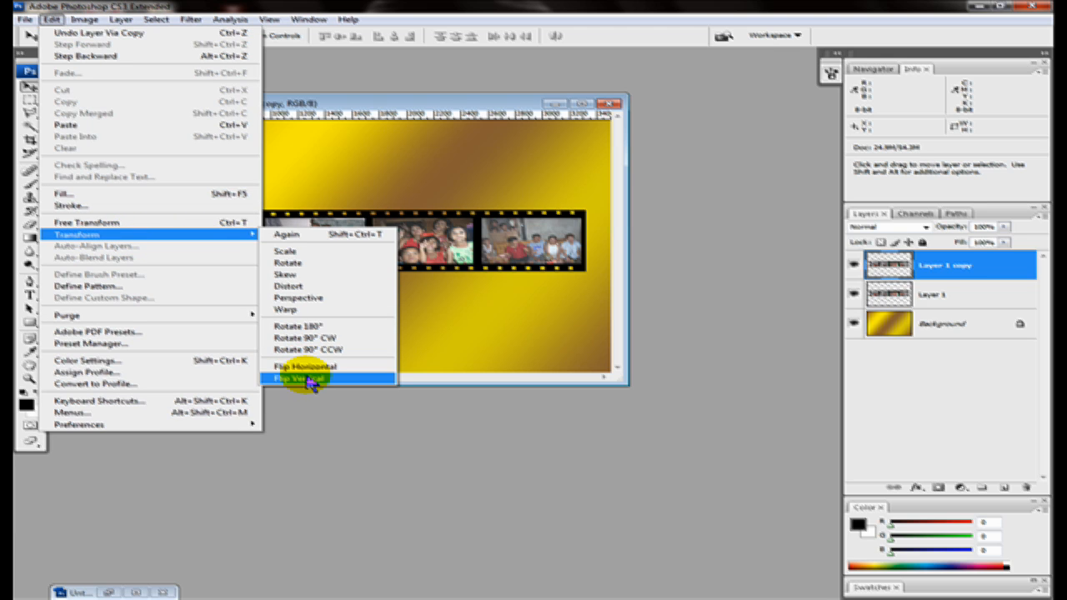
click(300, 378)
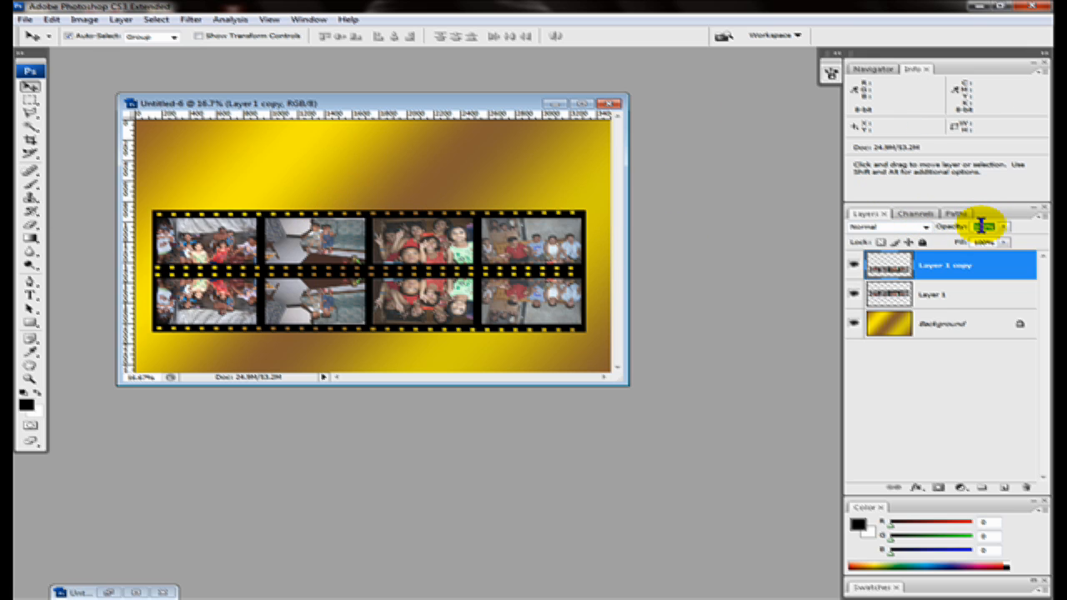
mouse_move(988, 226)
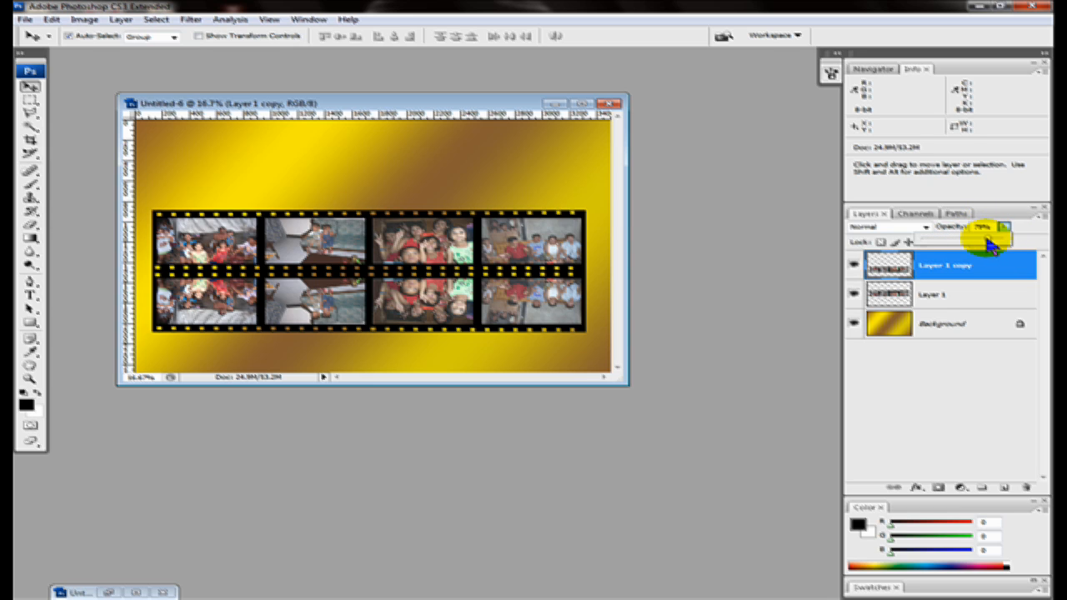
- Lower the flipped copy layer's opacity in the Layers panel
drag(996, 242, 962, 242)
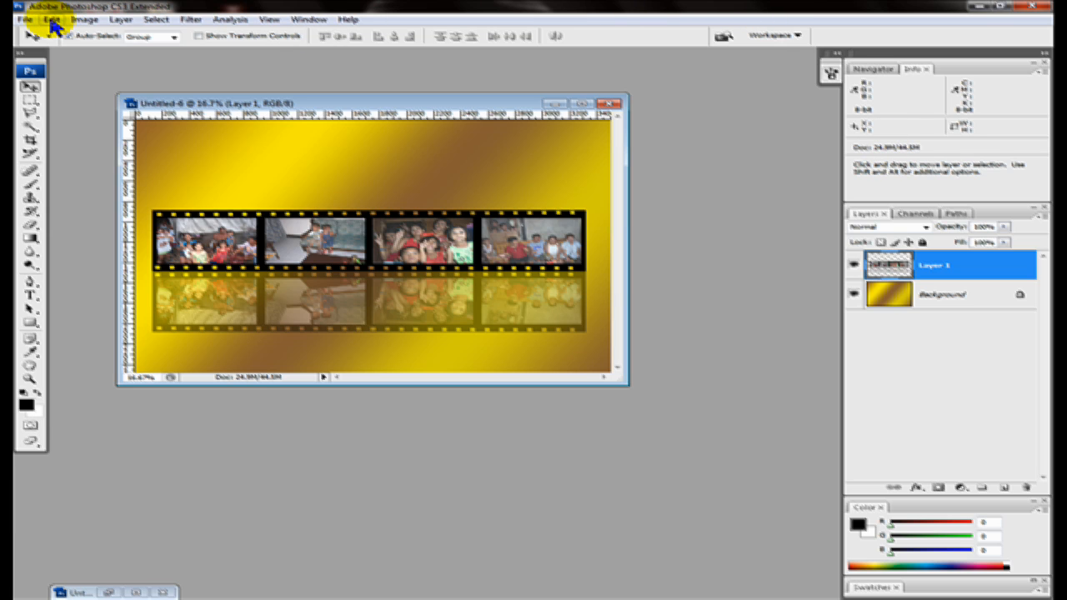
- Warp the merged strip and reflection with the Flag style and apply it
click(51, 19)
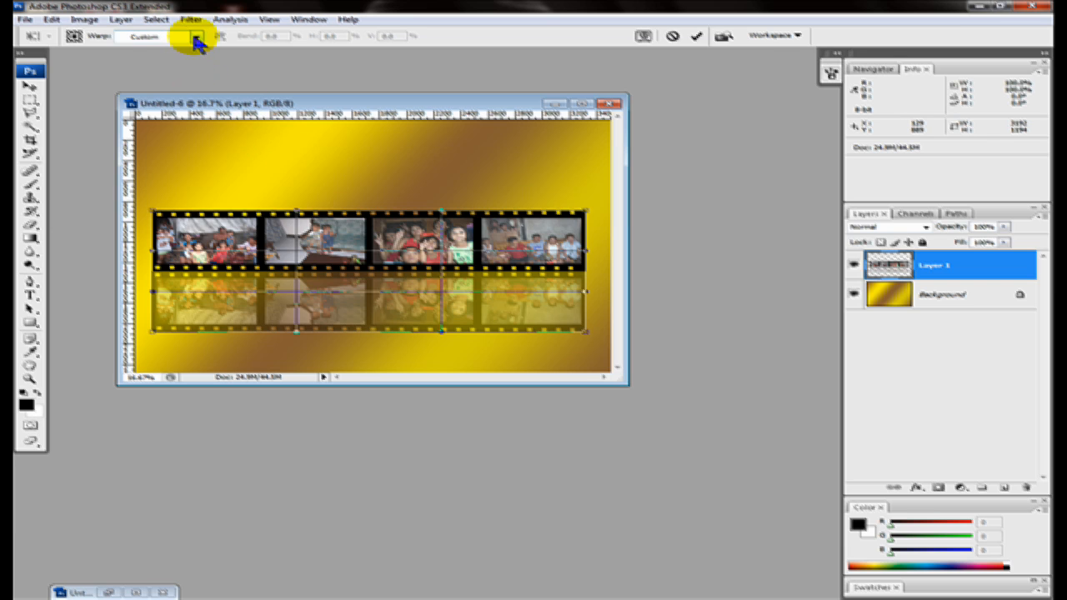
click(198, 36)
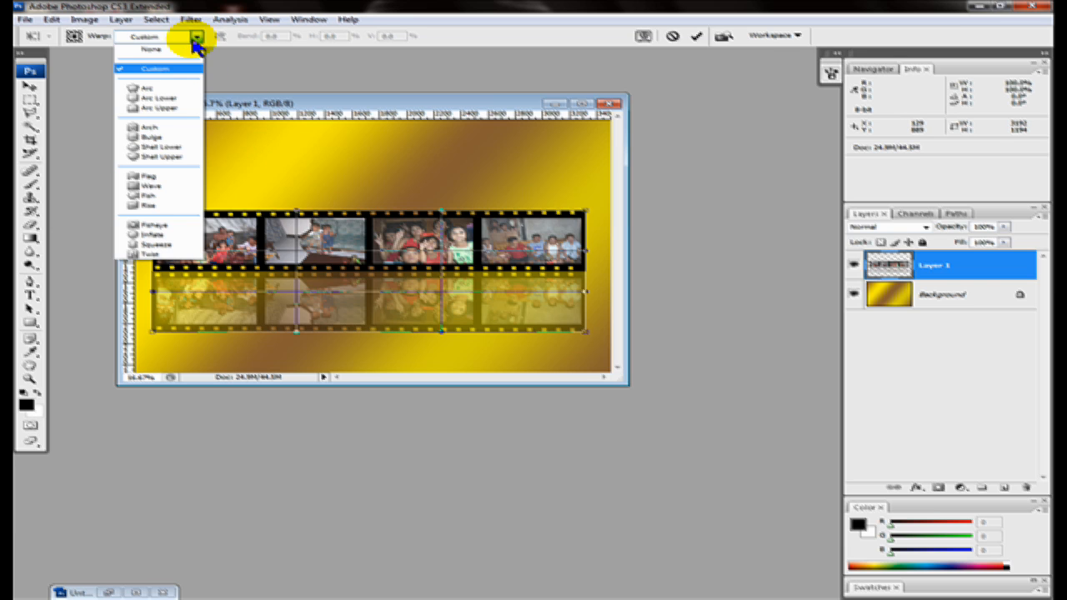
click(149, 175)
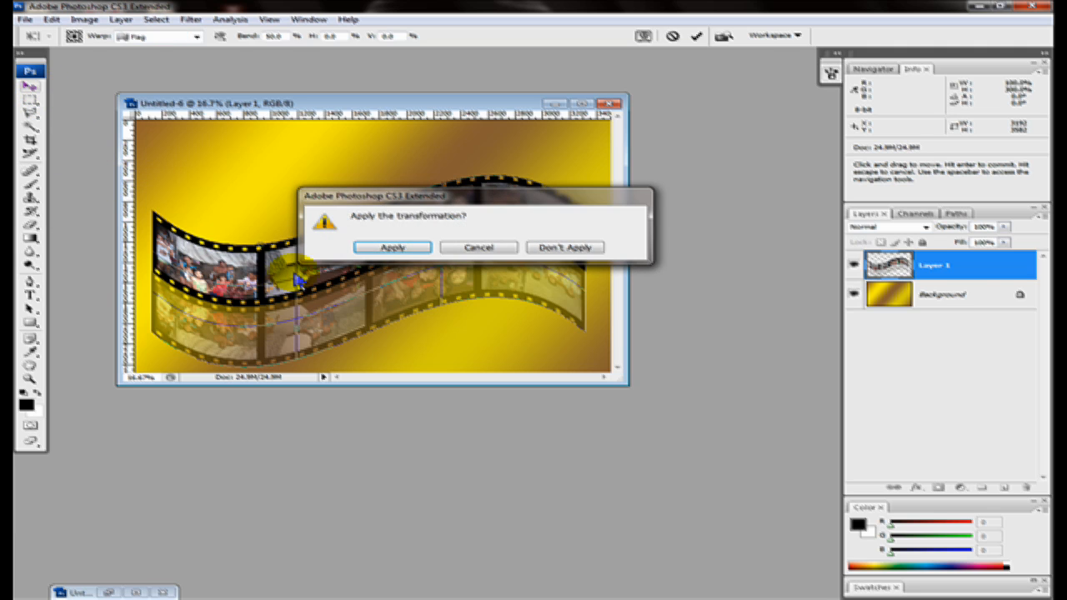
click(392, 248)
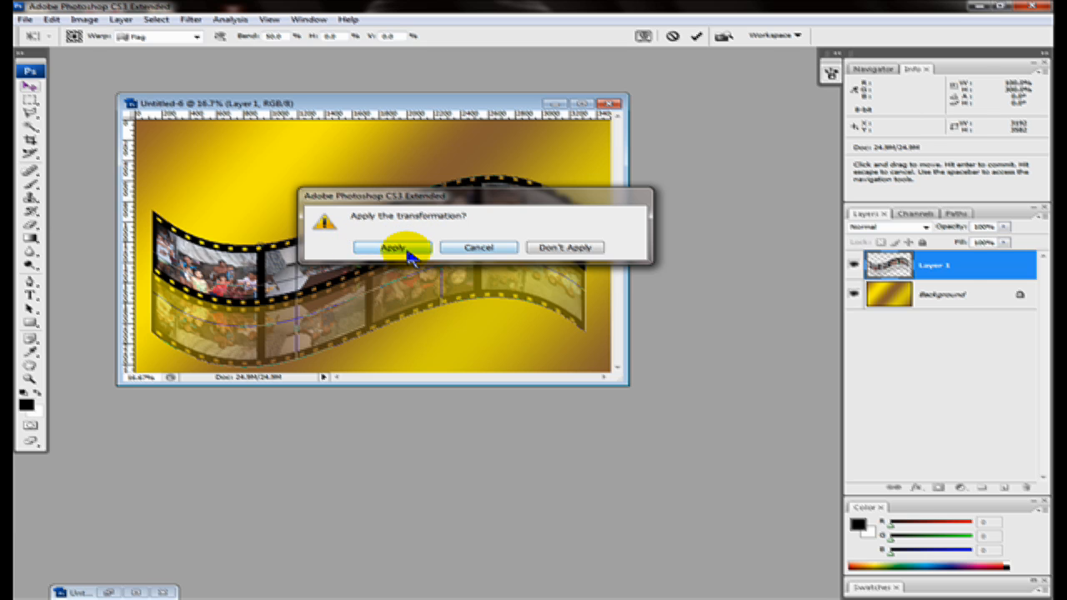
click(392, 248)
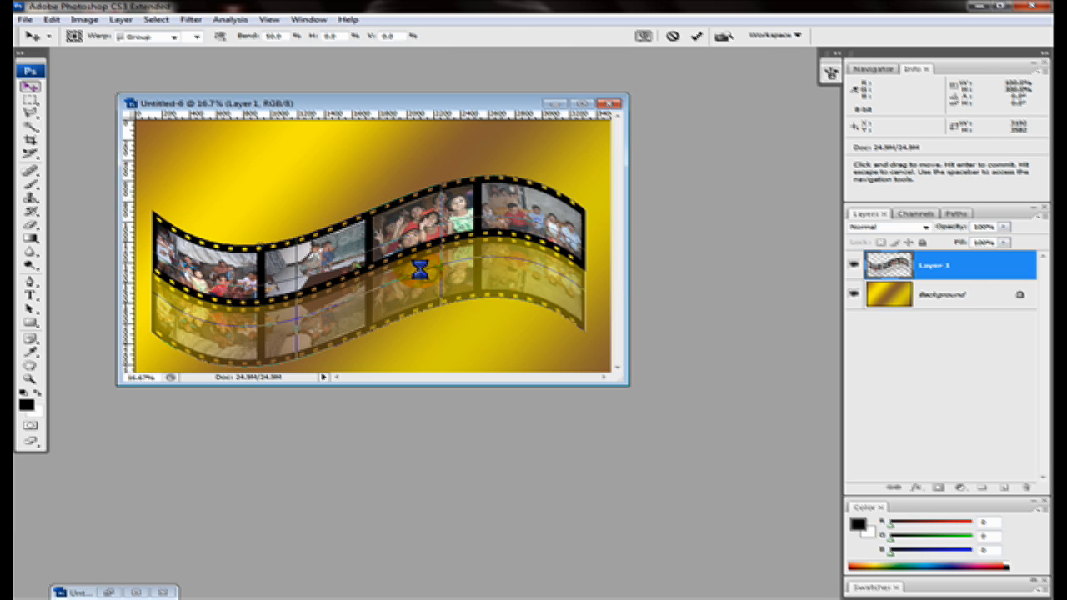